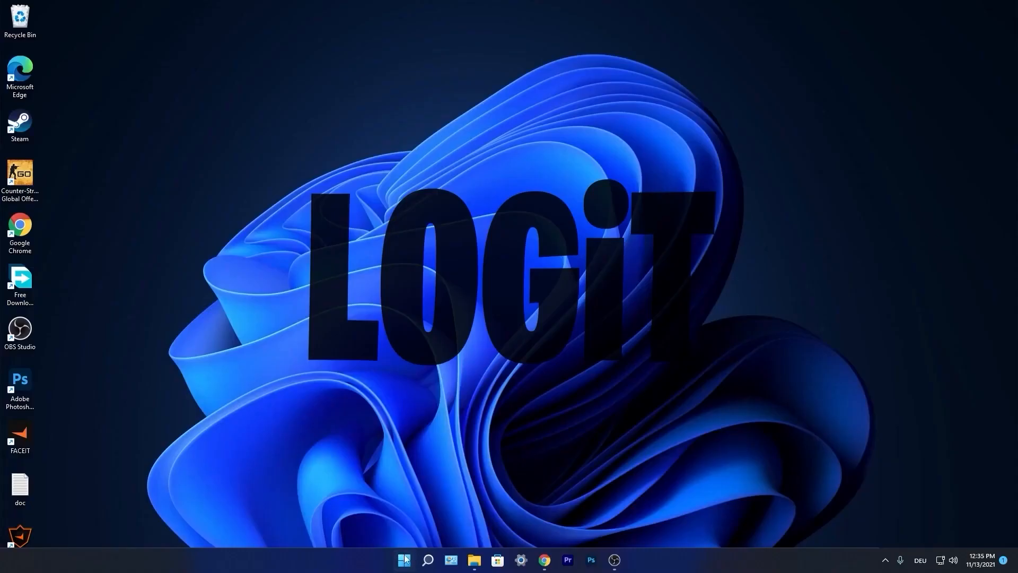
Step: Launch Settings from Start and go to Gaming > Game Mode, confirming Game Mode is On
click(403, 560)
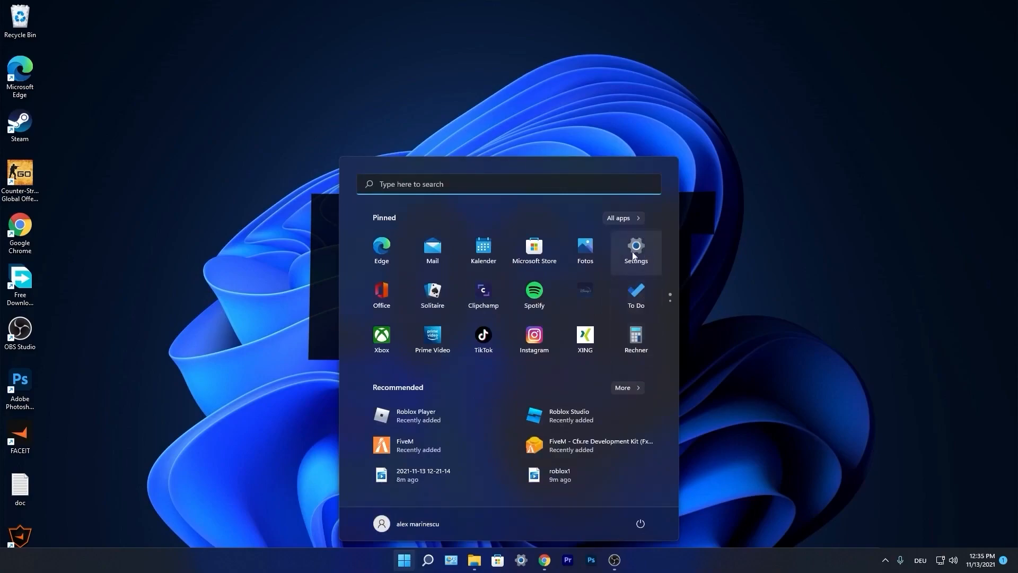
click(634, 250)
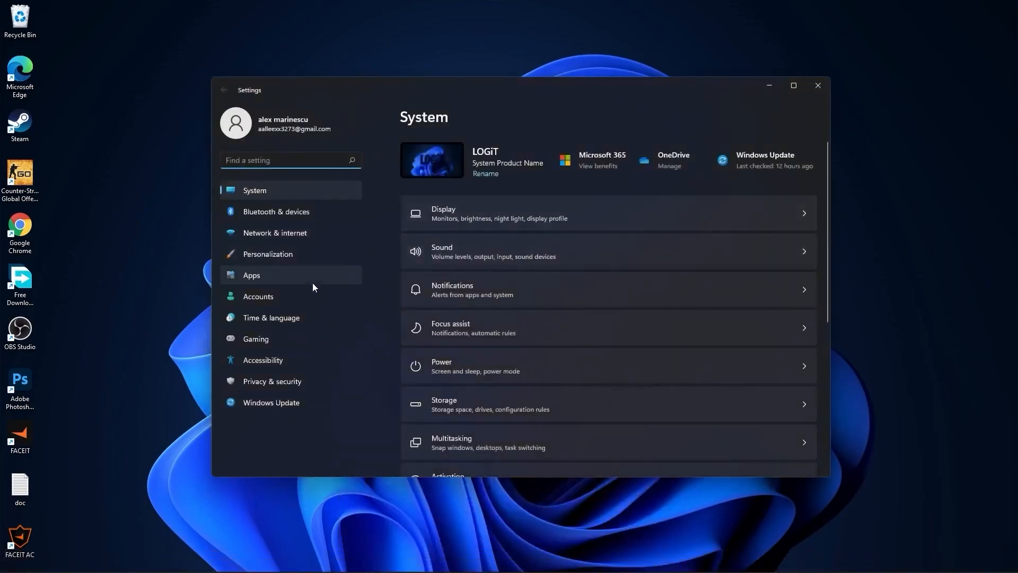
click(255, 339)
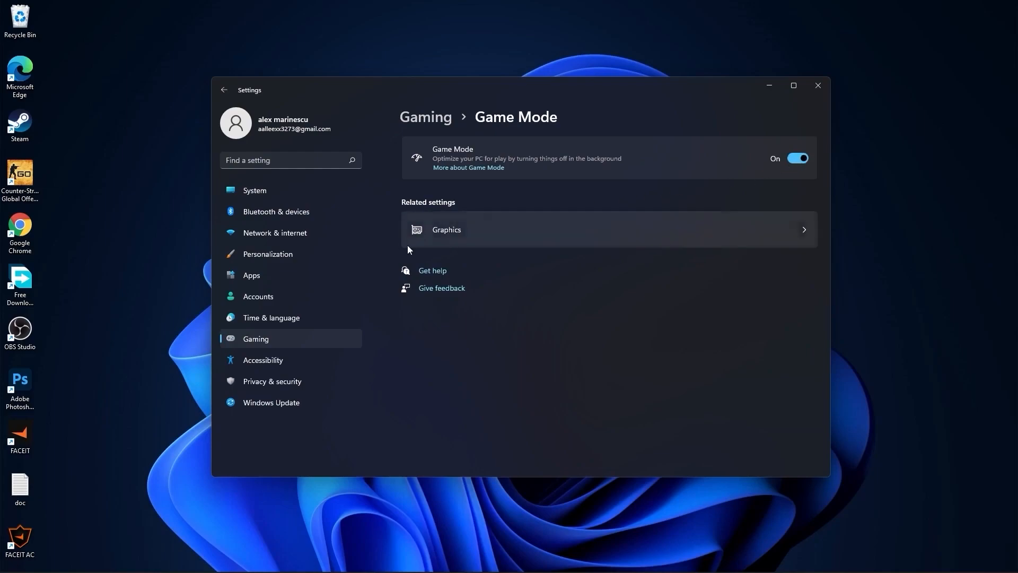
Step: Go from Game Mode's related settings to the per-app Graphics page
click(447, 229)
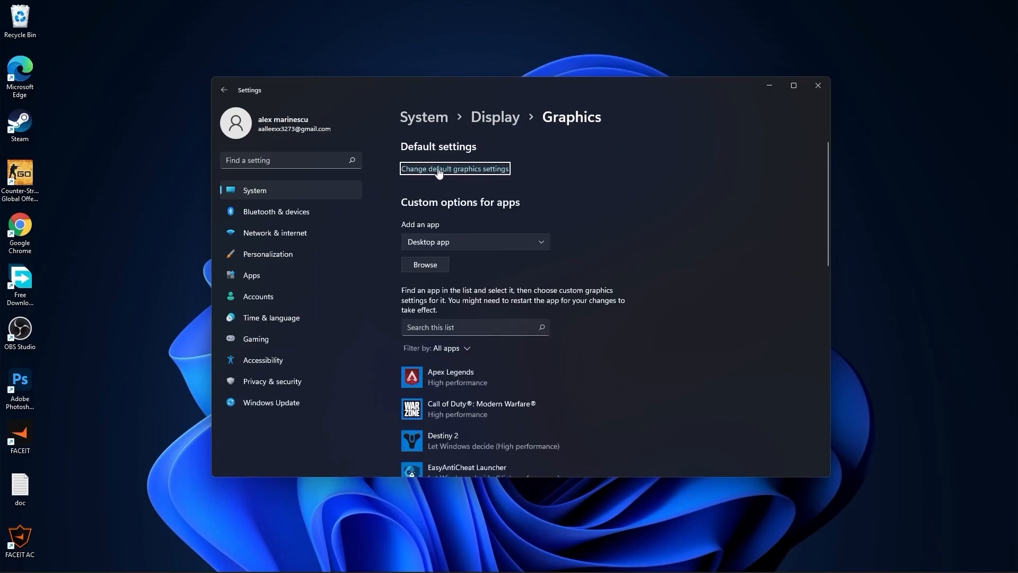
click(454, 168)
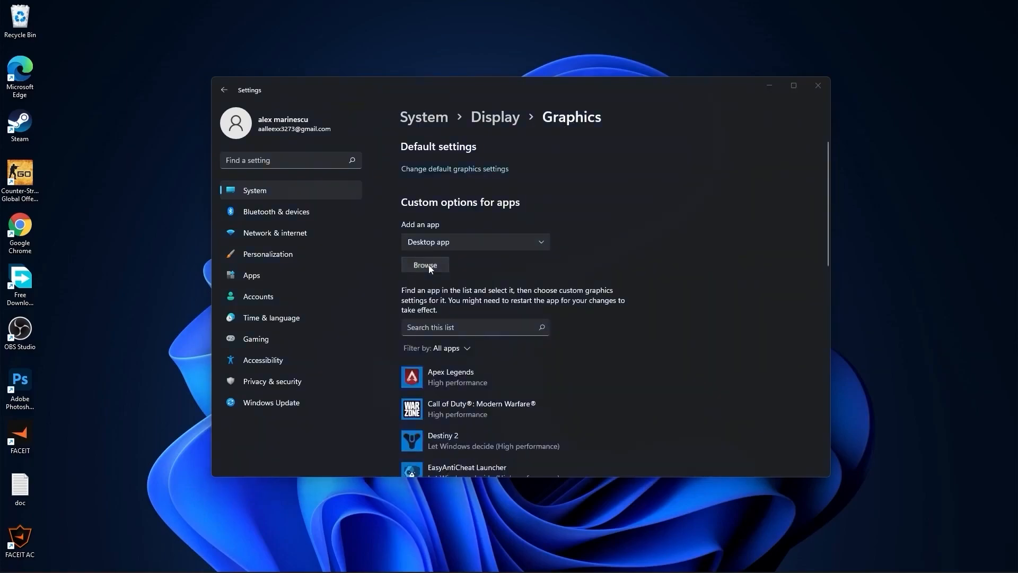
Step: Browse Local Disk (C:) for RobloxPlayerLauncher and right-click the first result
click(424, 265)
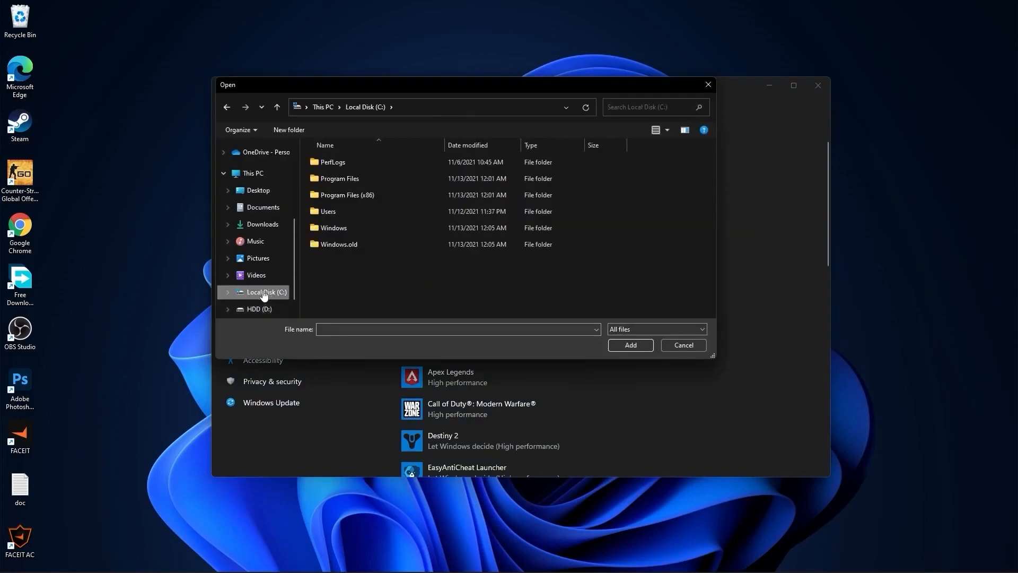
right_click(648, 106)
text(RobloxPlayerLauncher)
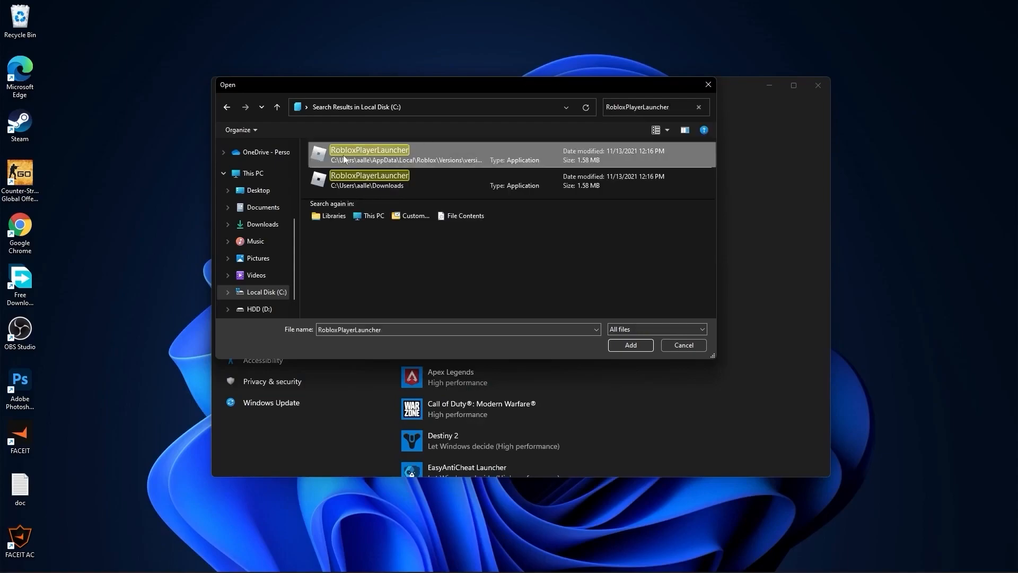
right_click(369, 154)
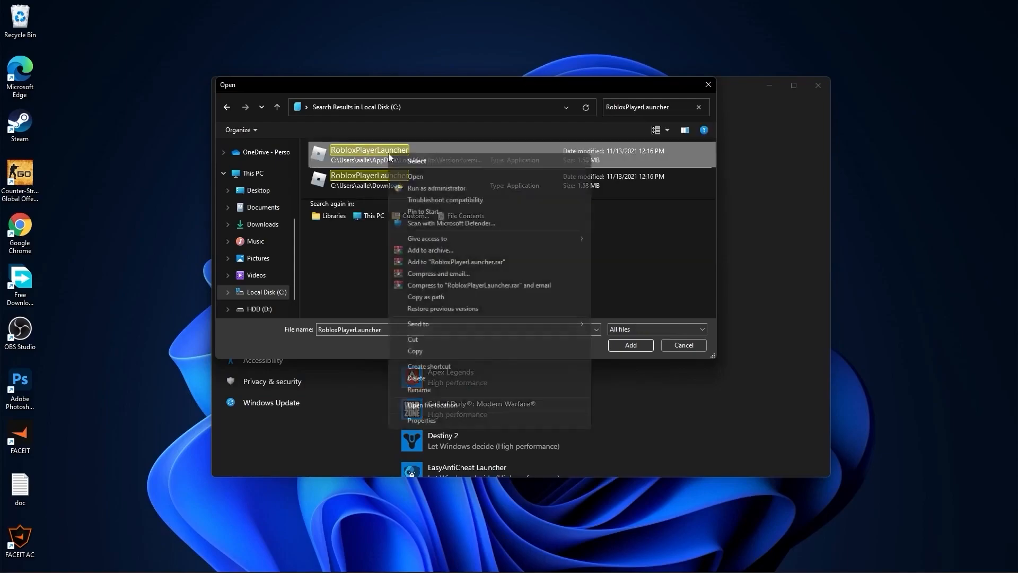
mouse_move(421, 419)
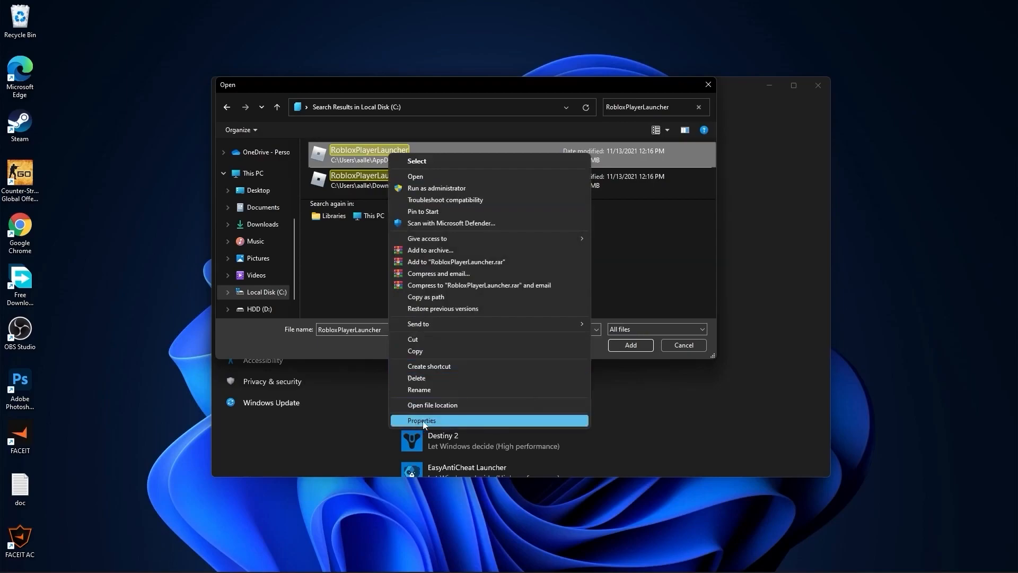
Step: Disable fullscreen optimizations and override high DPI scaling in RobloxPlayerLauncher's Compatibility properties
click(420, 420)
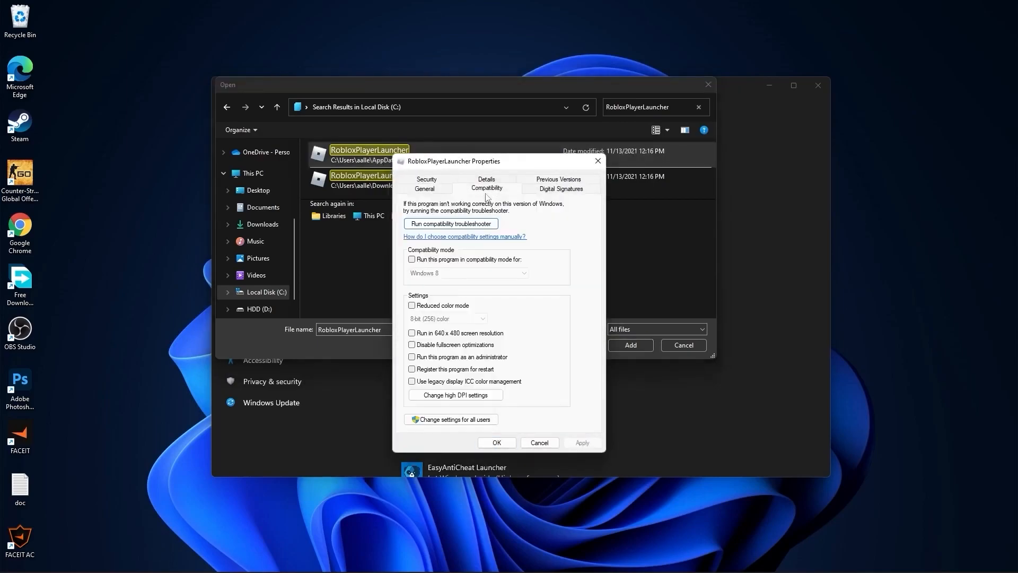
click(411, 344)
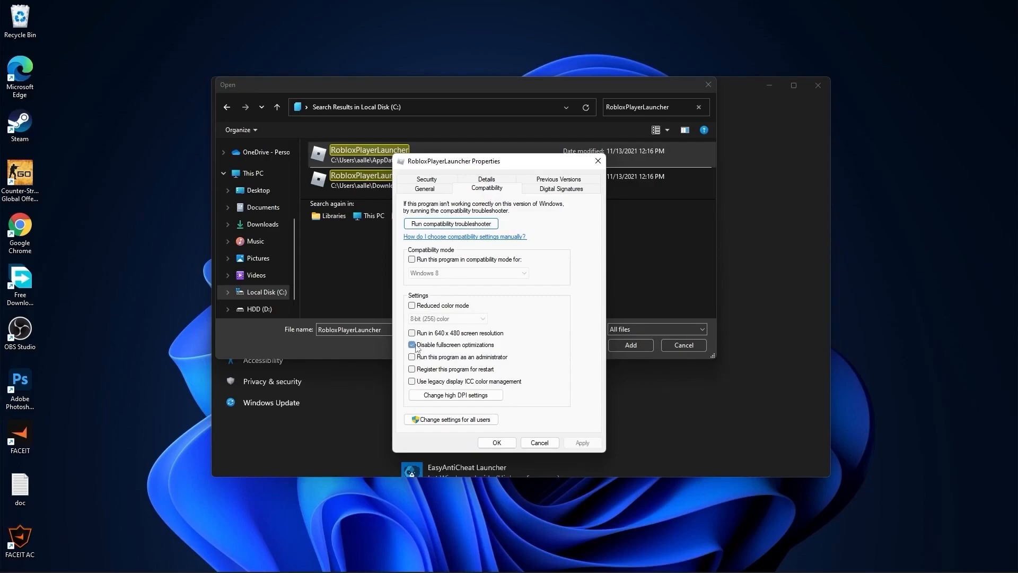
click(412, 344)
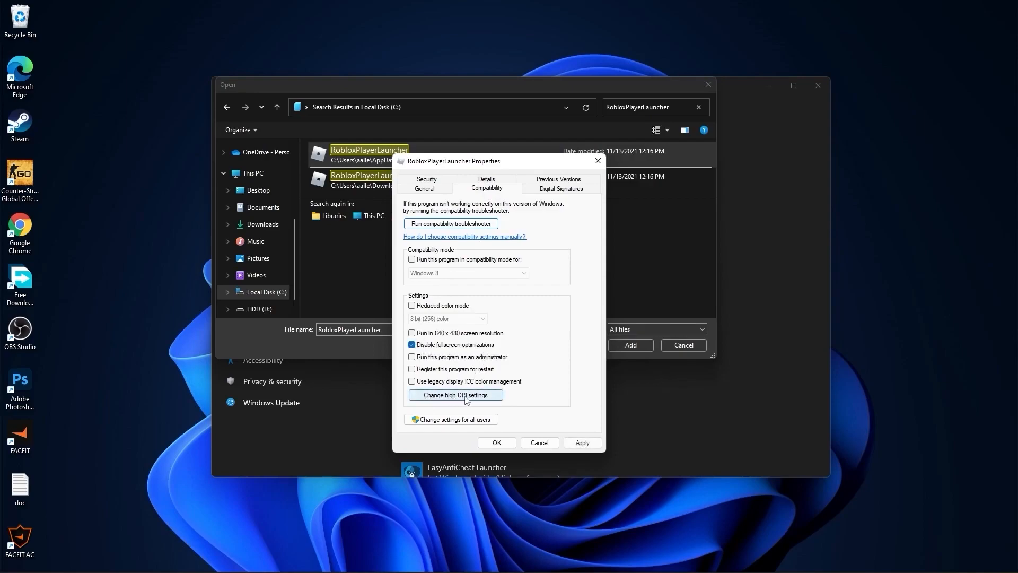
click(455, 394)
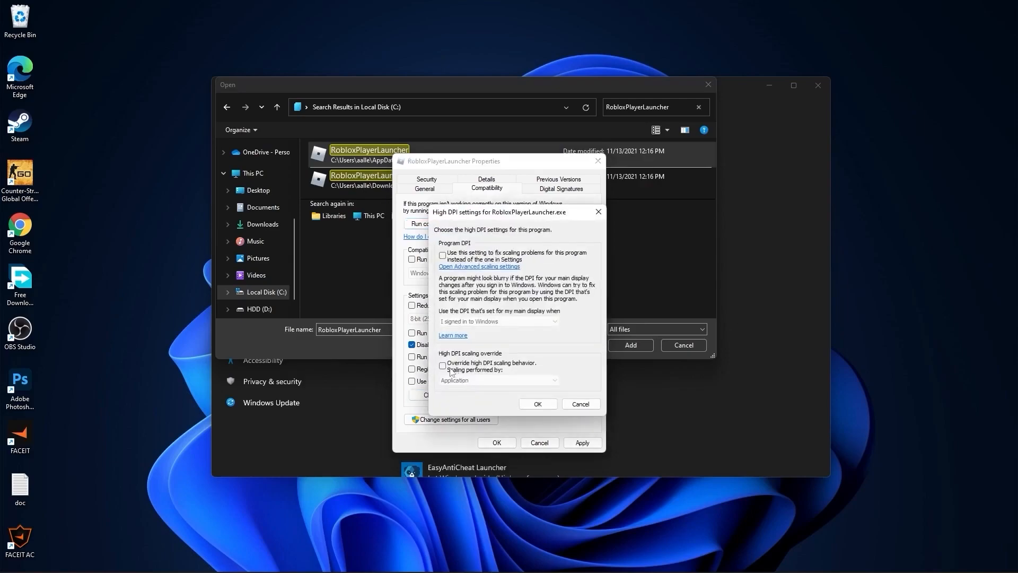
click(443, 364)
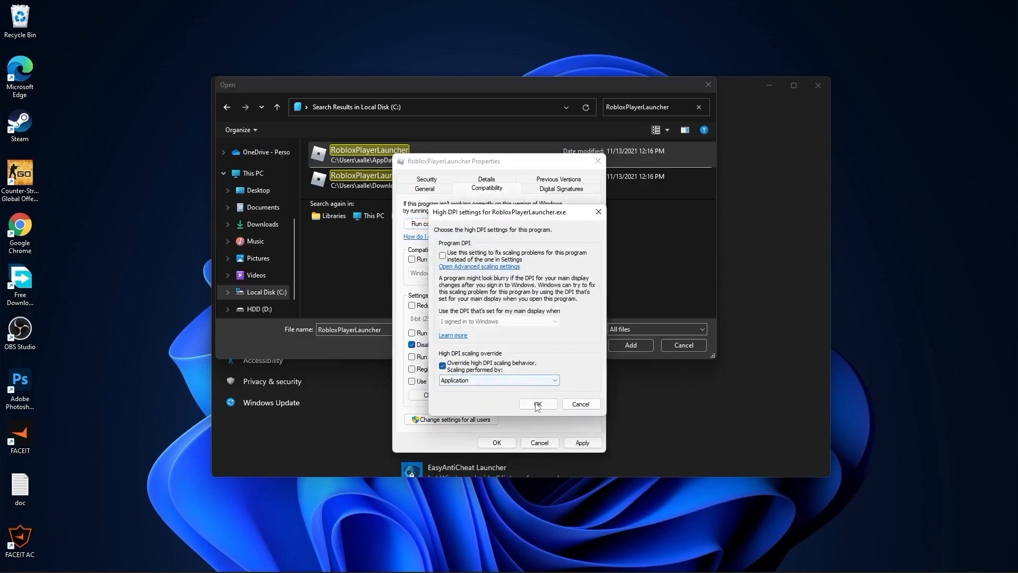
click(537, 403)
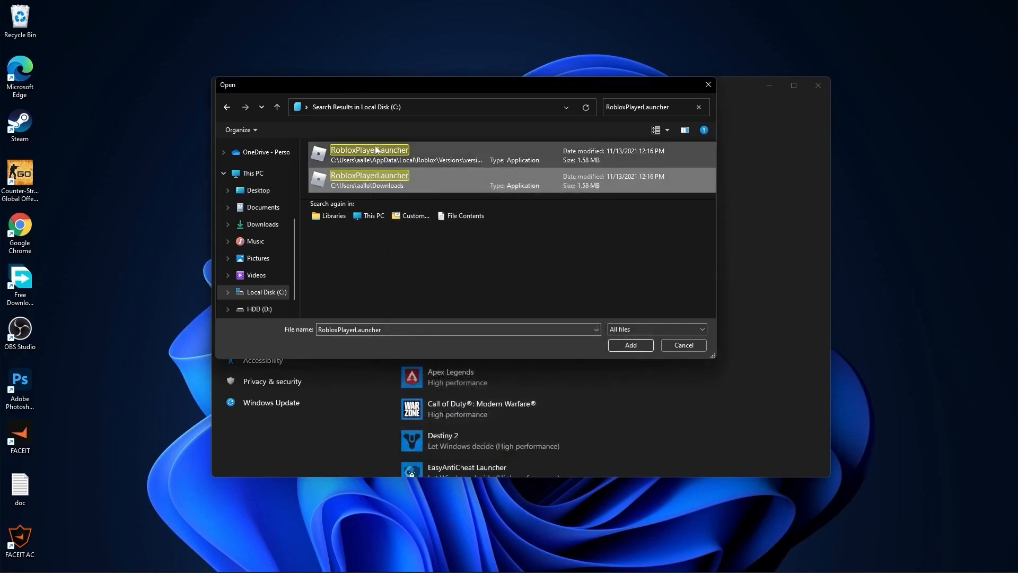
Step: Add Roblox to the graphics list with the High performance preference saved, then close Settings
click(369, 154)
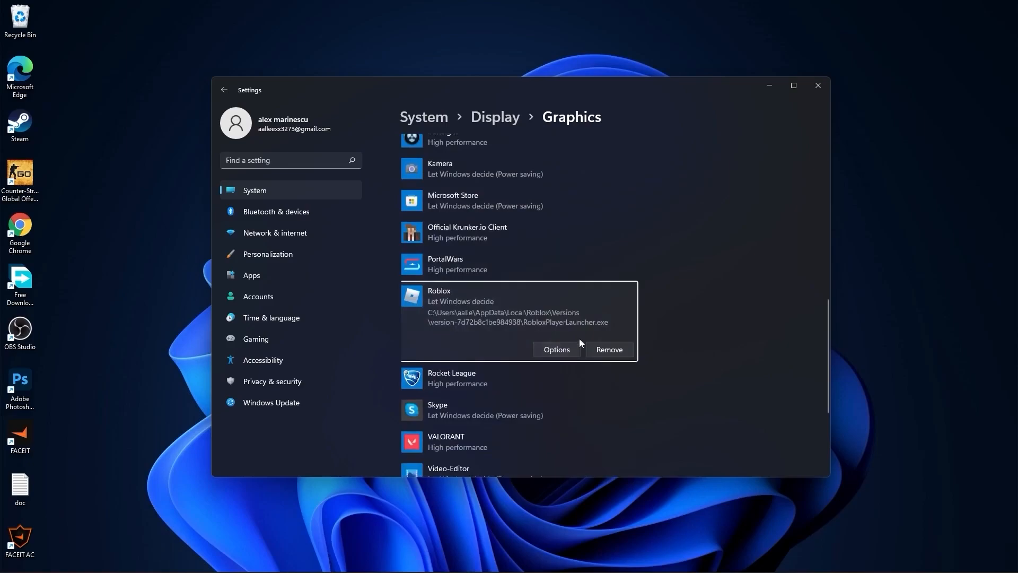
click(555, 349)
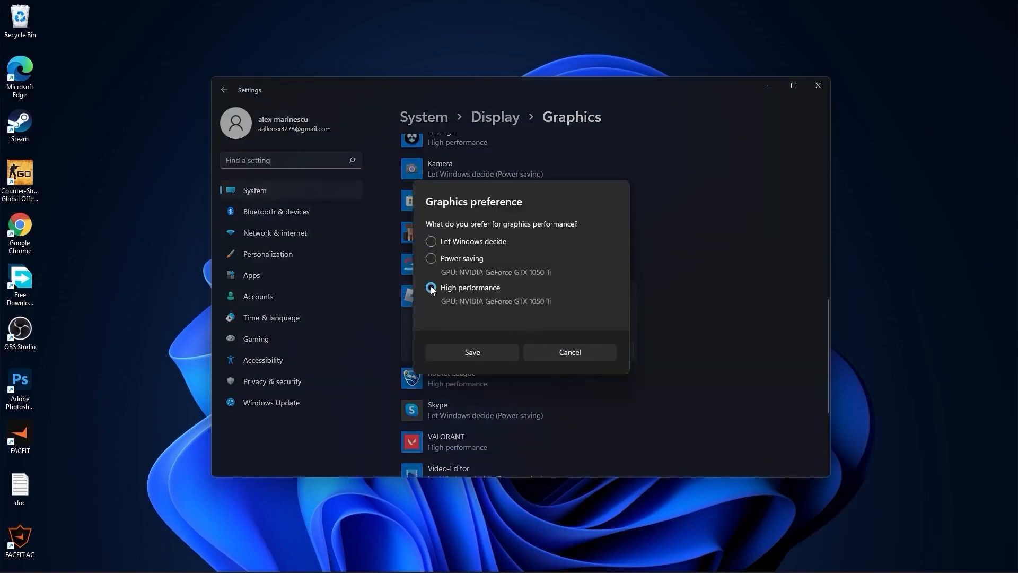
click(430, 287)
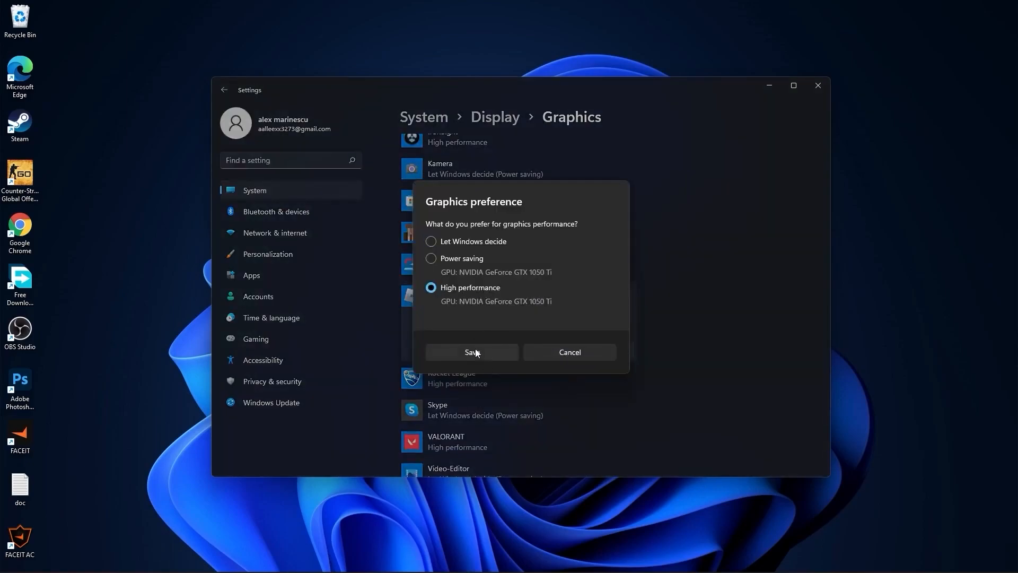
click(472, 352)
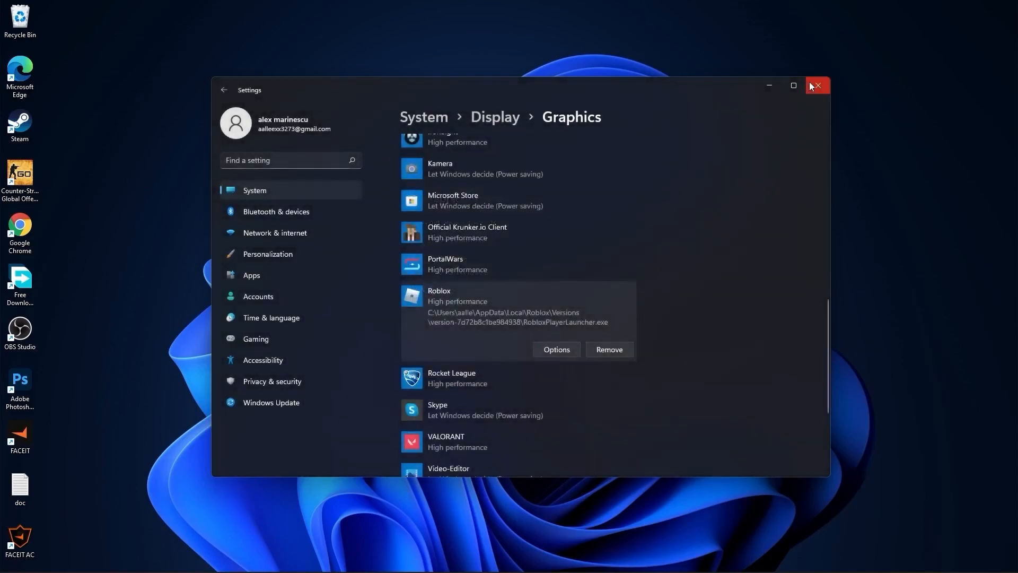
click(816, 85)
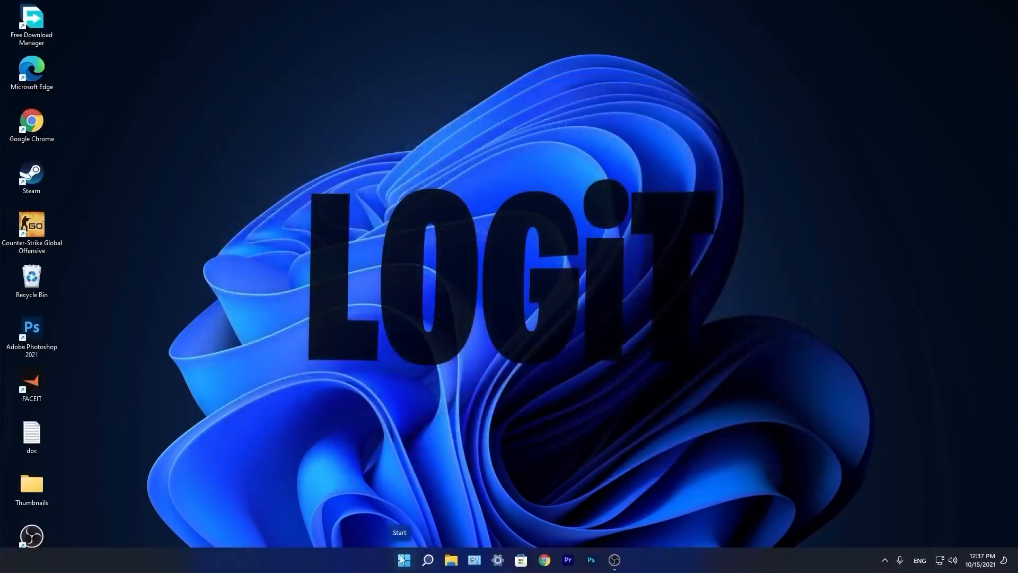
Step: Reopen Settings from Start and view Windows Update, which reports the PC is up to date
click(402, 559)
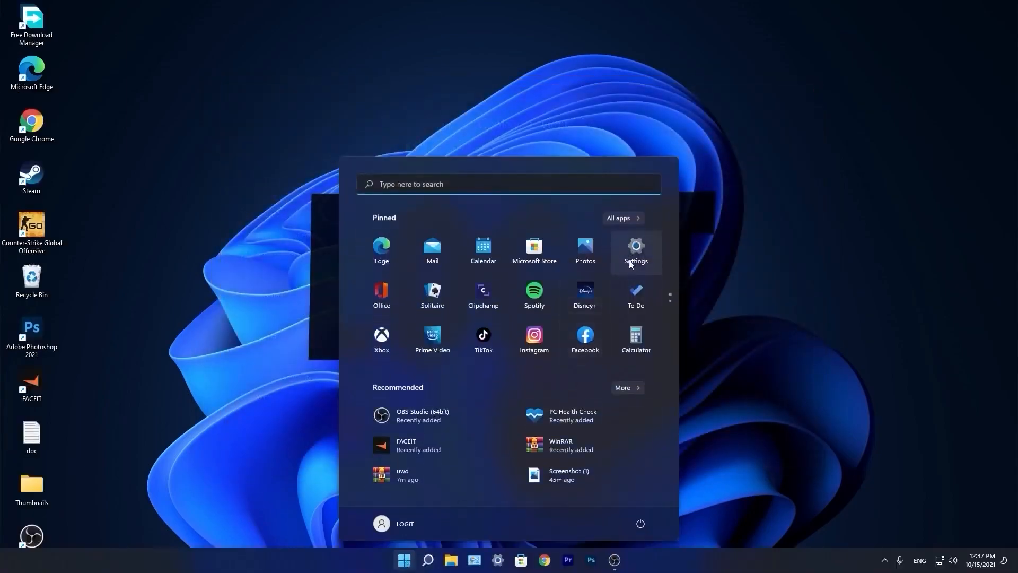
click(634, 250)
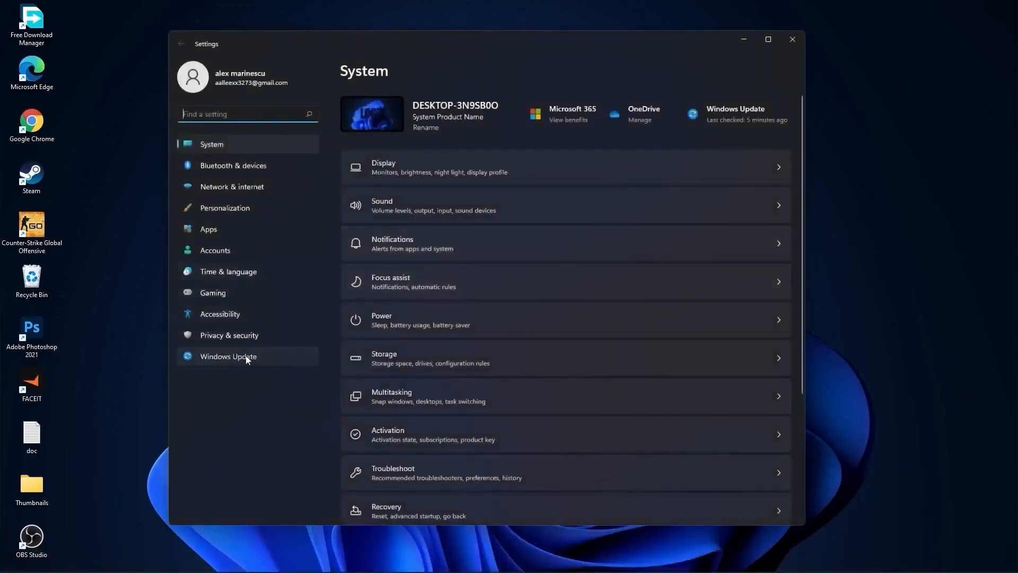
click(228, 356)
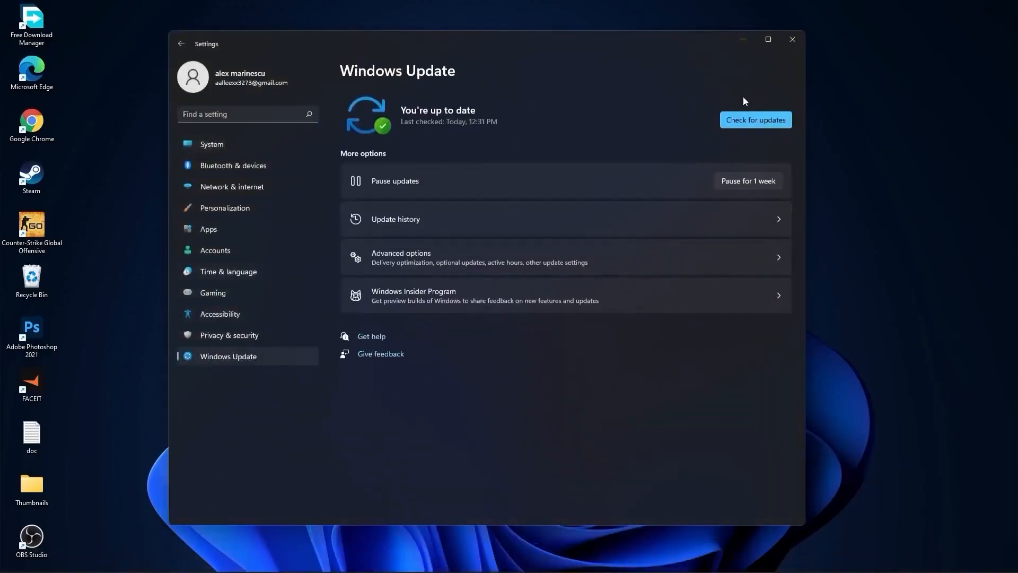
mouse_move(702, 133)
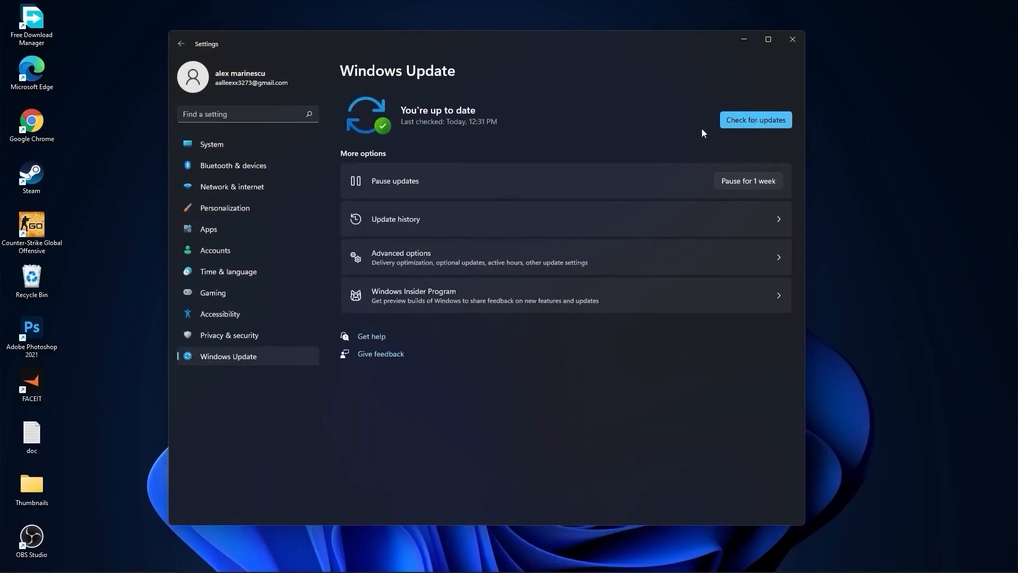
mouse_move(472, 147)
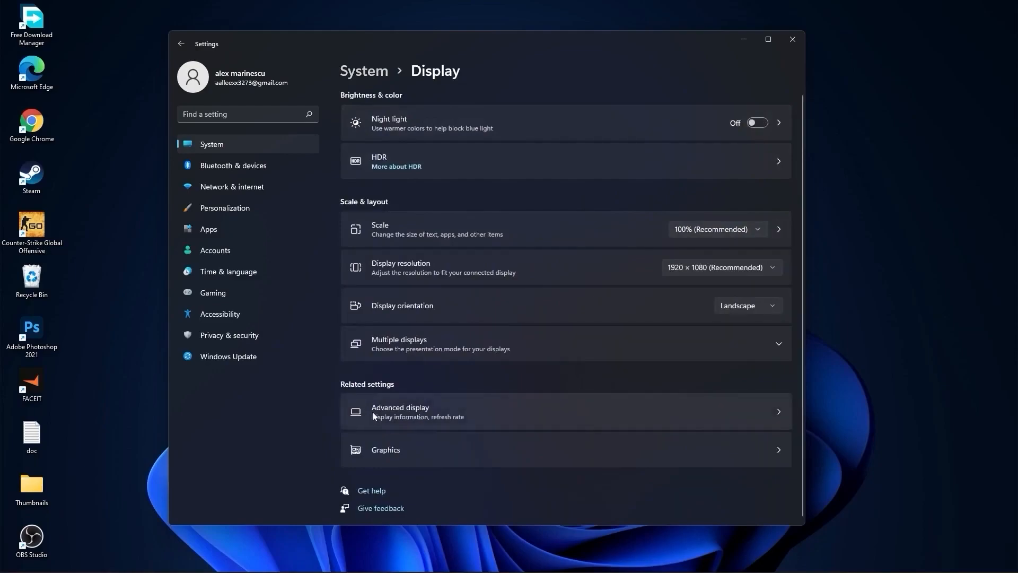
Step: Check Advanced display's refresh rate dropdown, confirming it is at 74.97 Hz
click(399, 411)
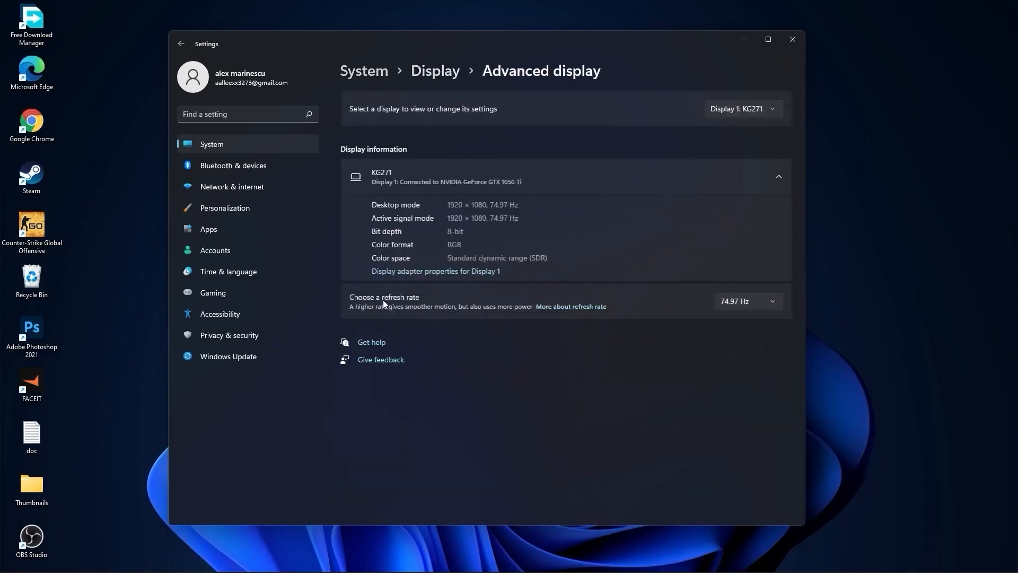
click(746, 300)
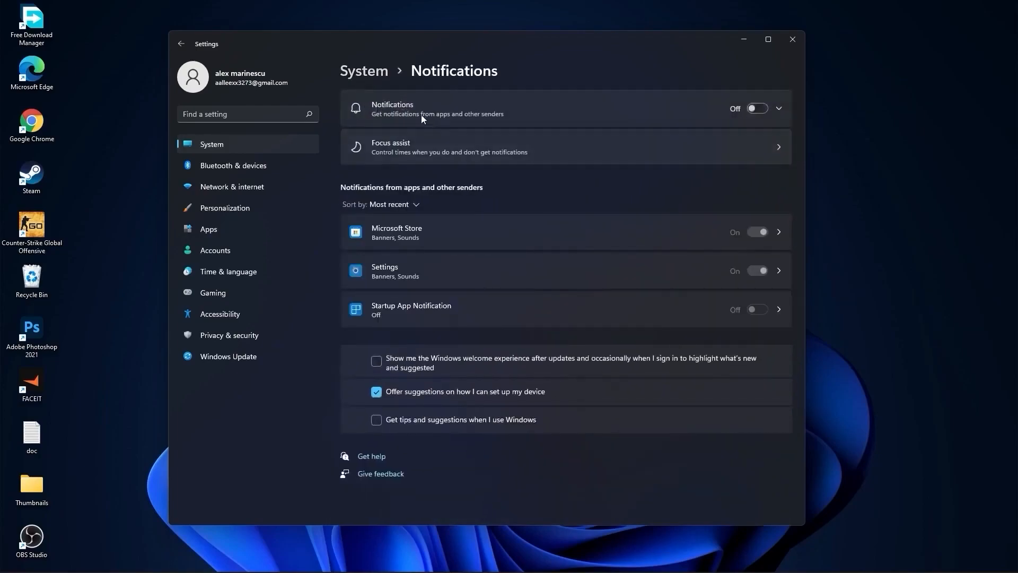
Step: Turn Focus assist off from the System settings
click(180, 43)
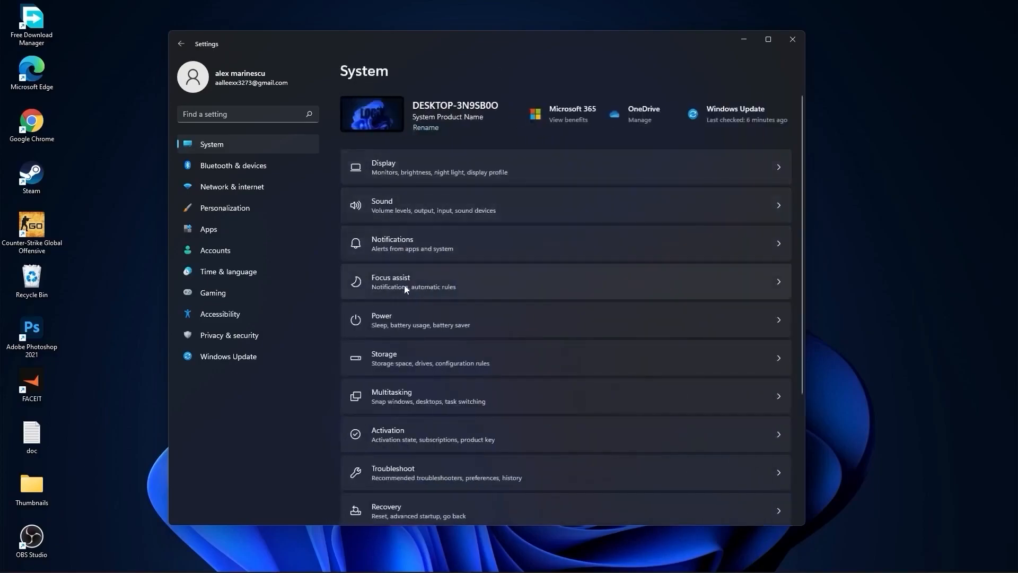
click(413, 281)
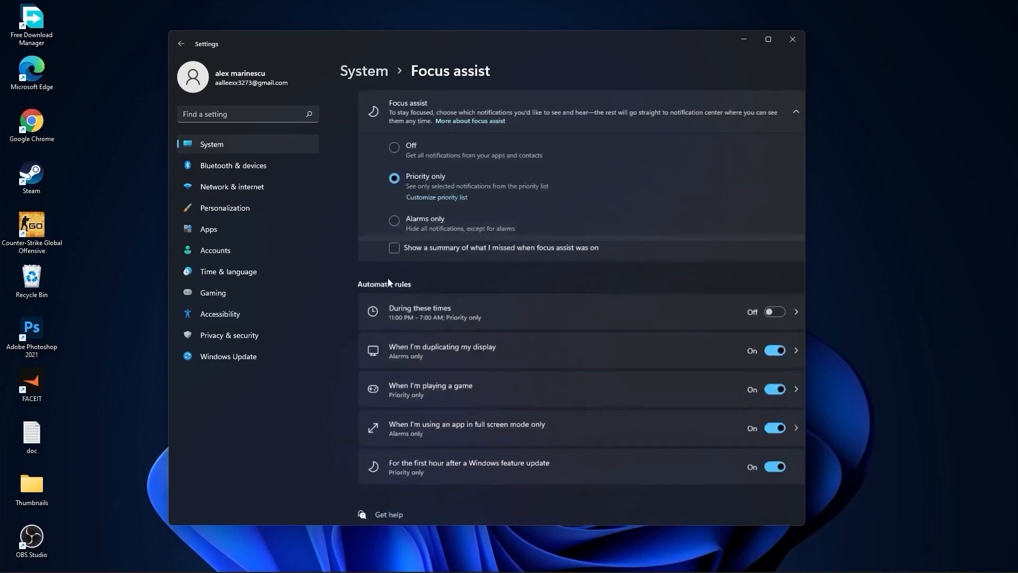
click(394, 147)
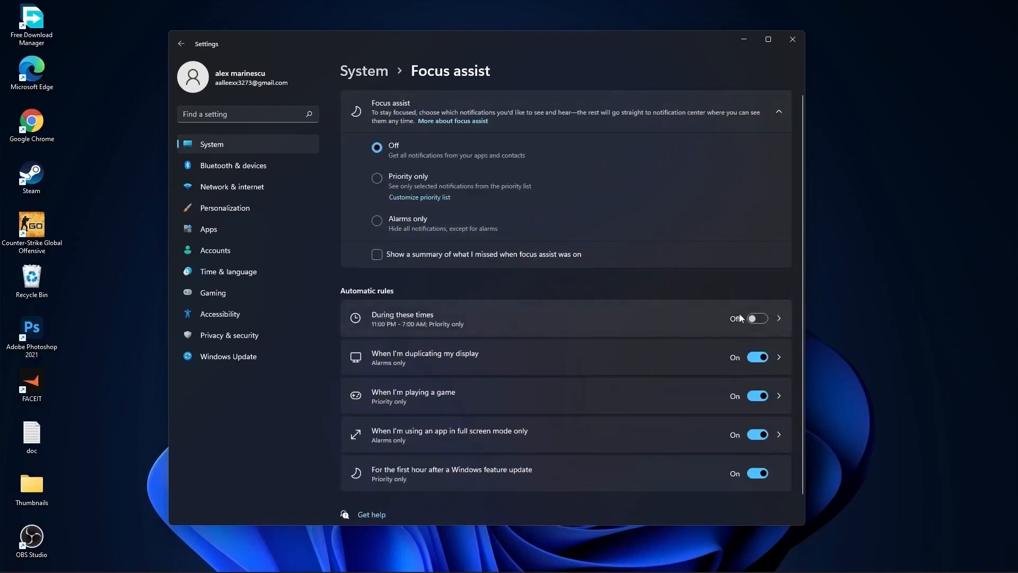
Step: Set the power mode to Best performance
click(182, 44)
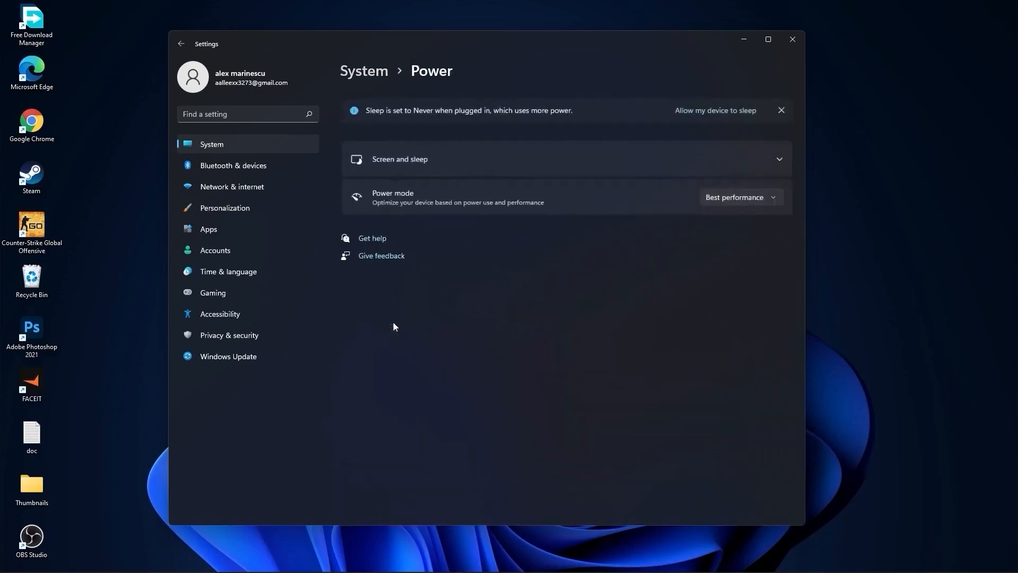
click(738, 197)
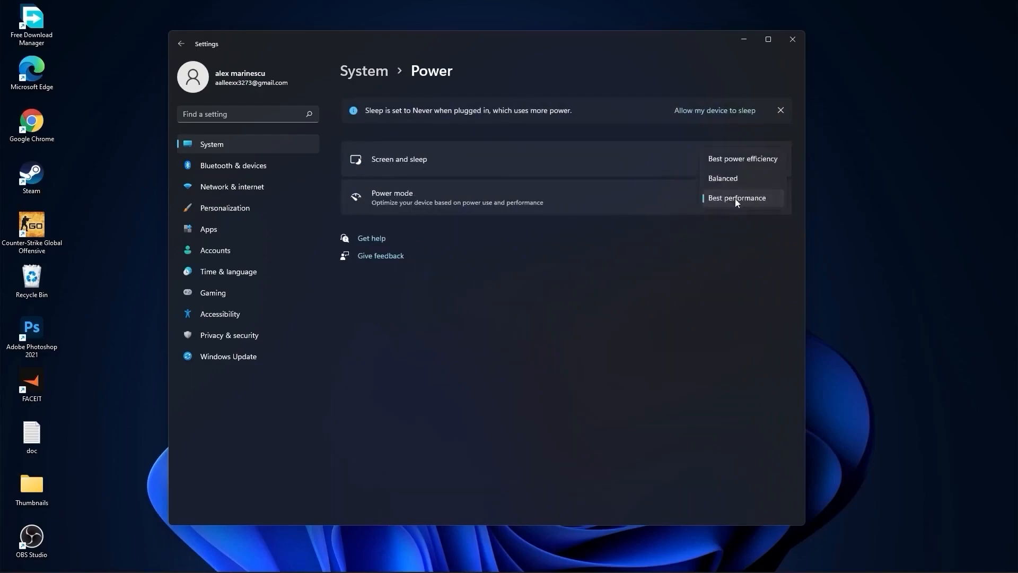
click(736, 197)
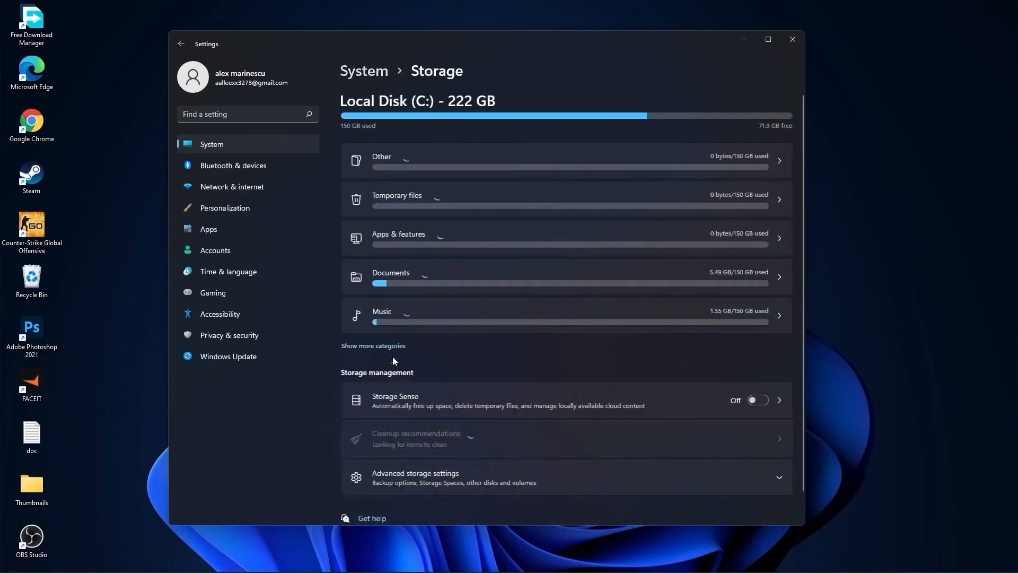
Step: Clean up 45.3 GB of Downloads and previous Windows installations from Cleanup recommendations
scroll(down, 3)
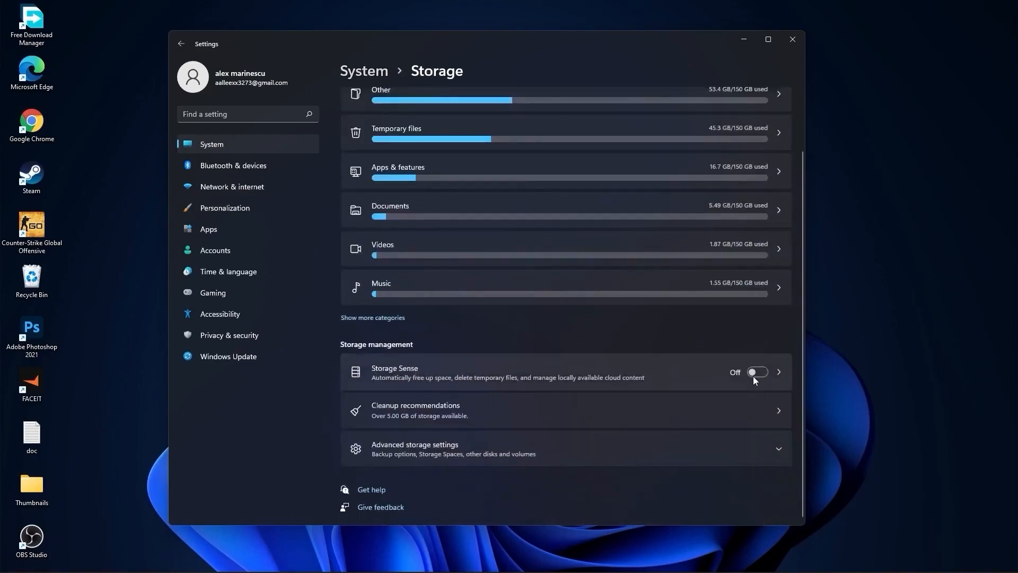
mouse_move(467, 409)
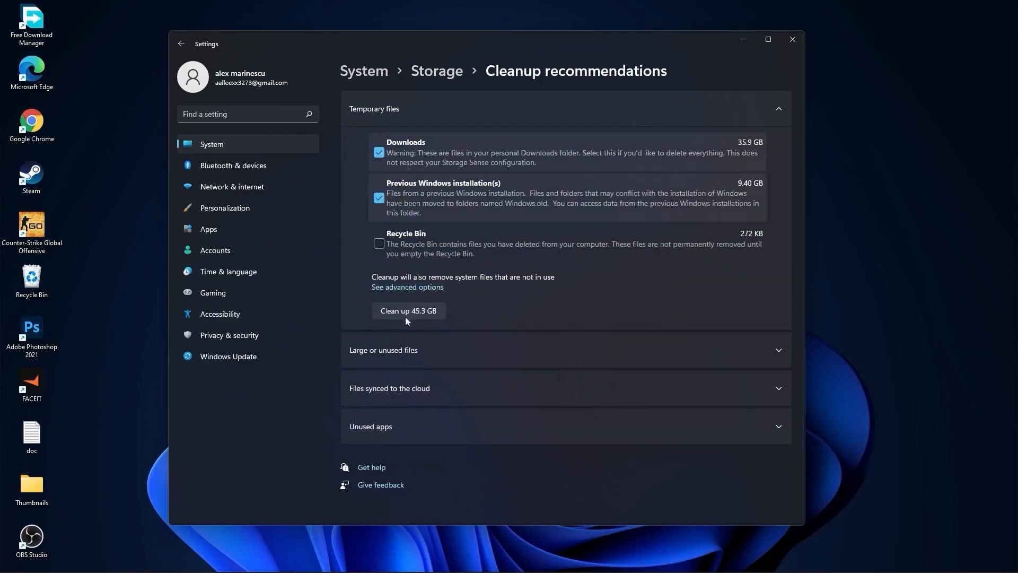
click(408, 310)
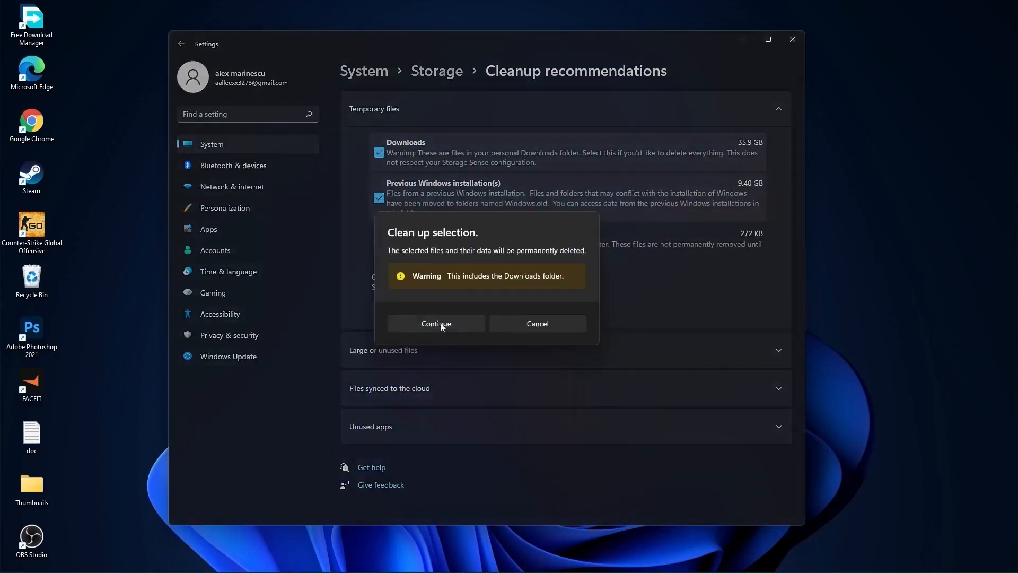
click(436, 324)
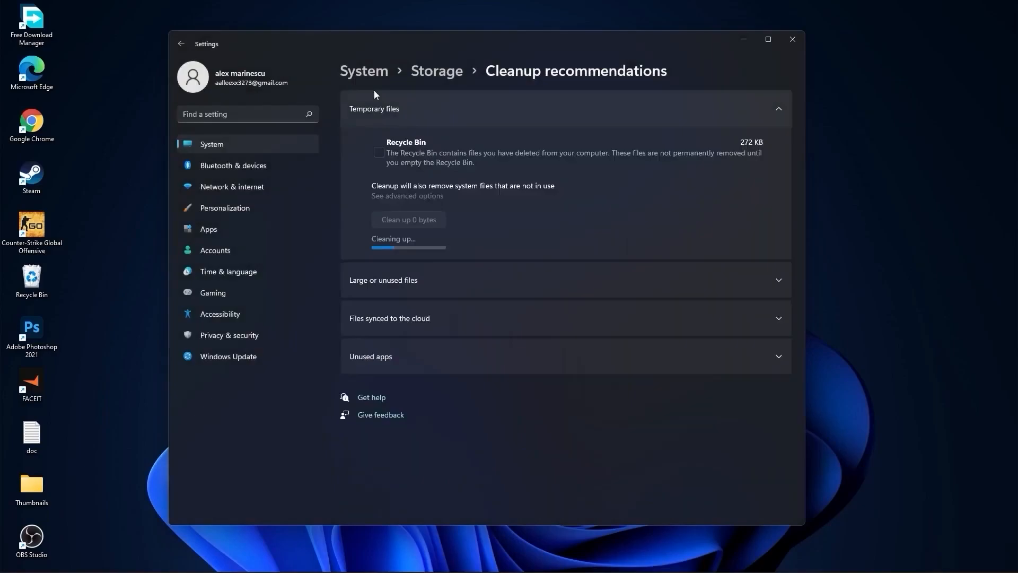
click(363, 70)
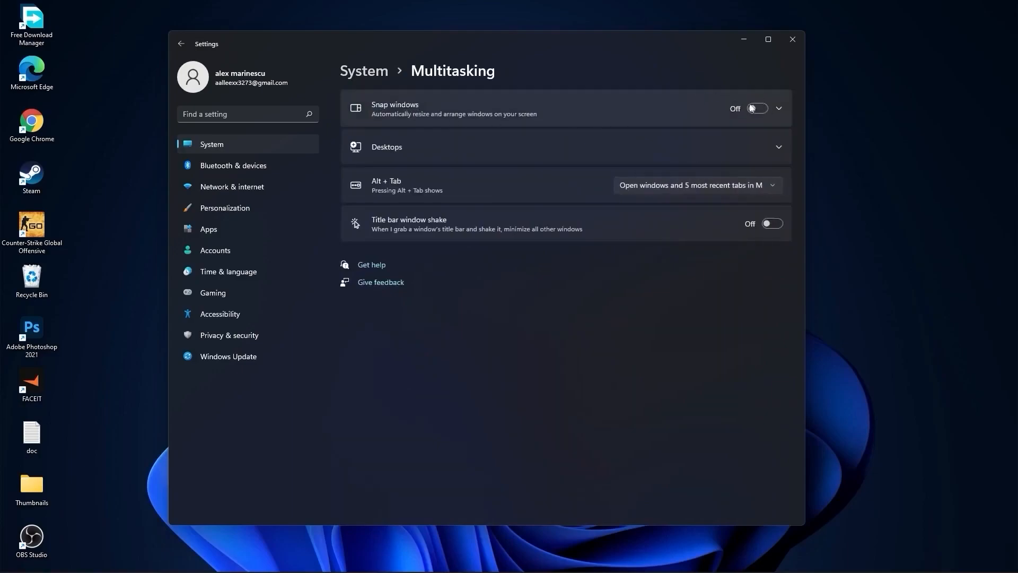
mouse_move(447, 225)
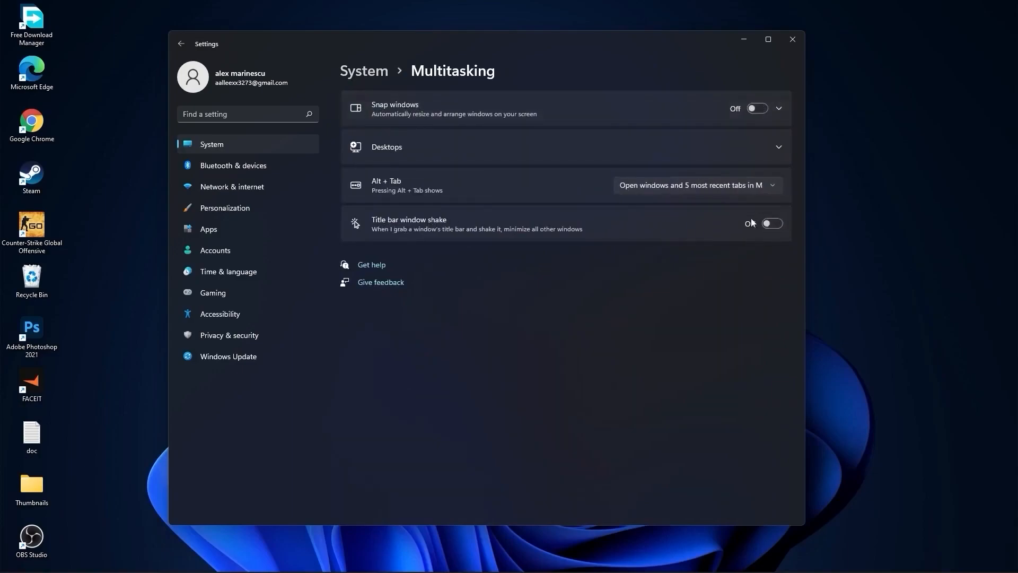
Step: Switch Snap windows and Title bar window shake Off under System > Multitasking
click(180, 43)
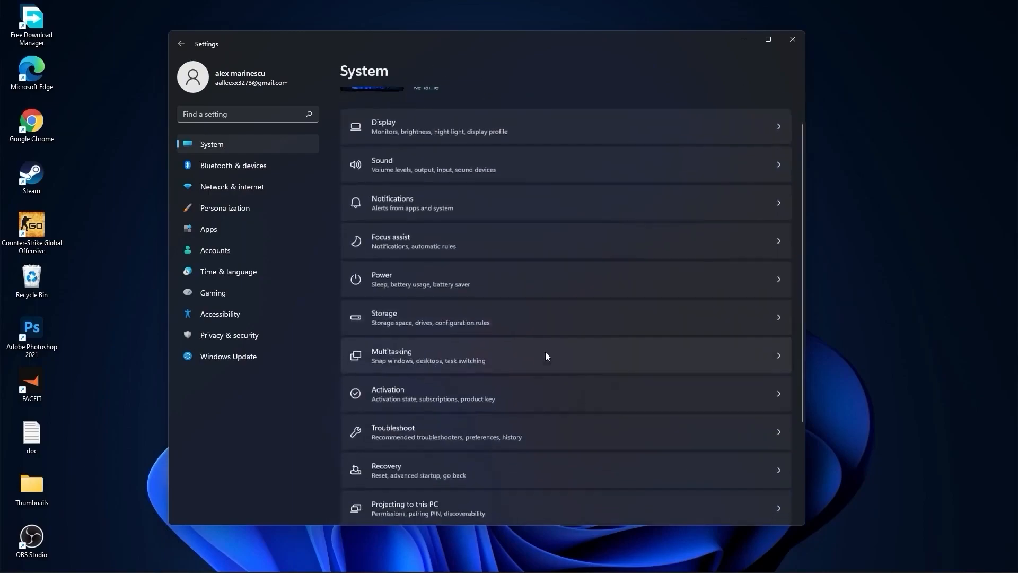
scroll(down, 3)
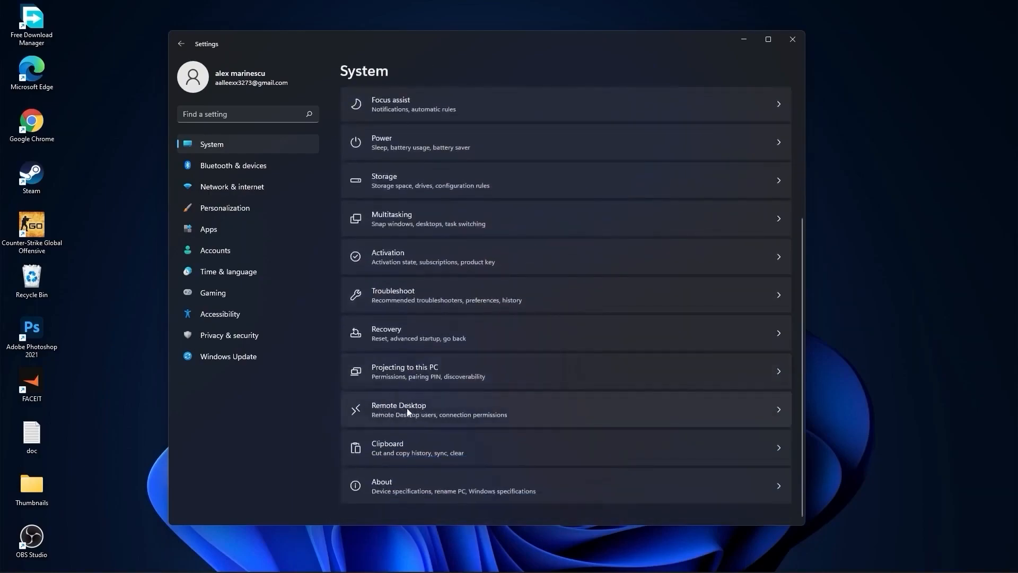
click(399, 409)
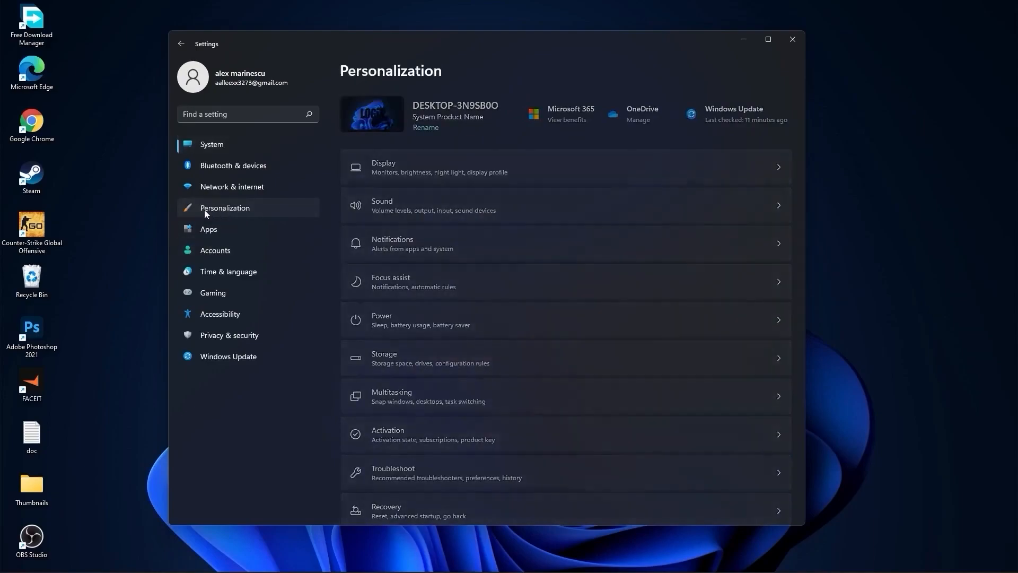
Step: Review the Picture, Solid color and Slideshow background choices, keeping Picture, then go to Apps
click(224, 208)
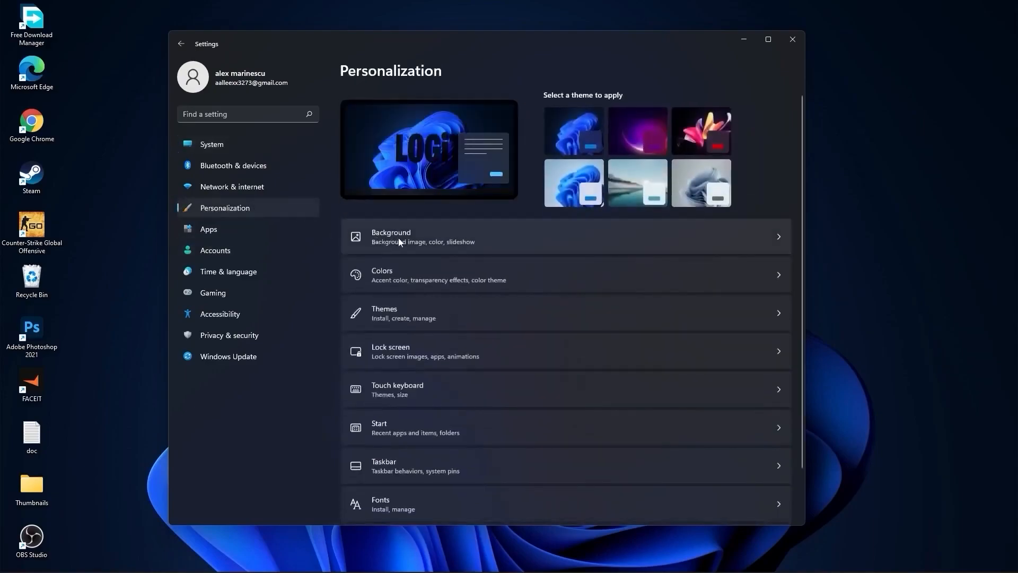
click(390, 236)
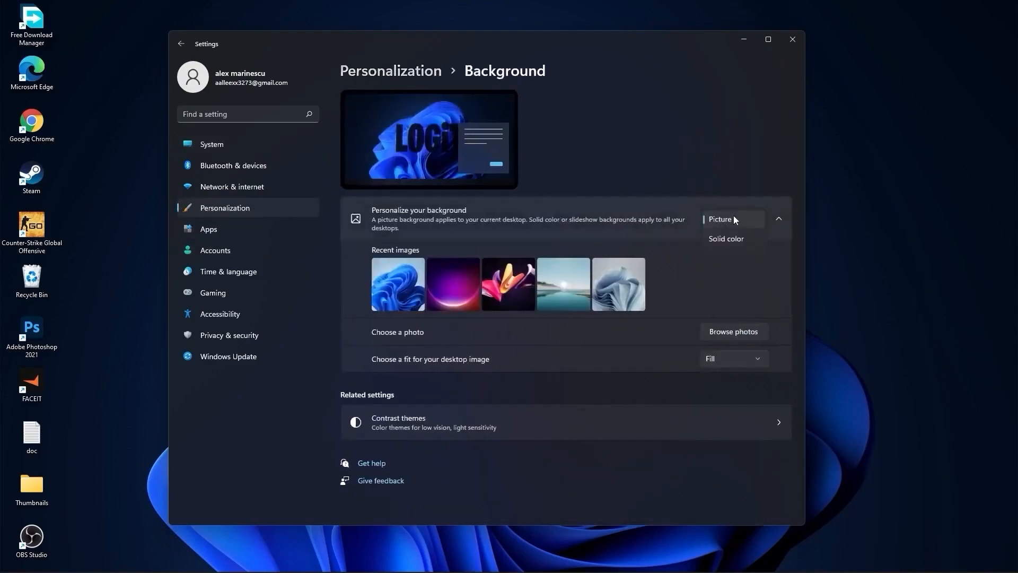
click(732, 218)
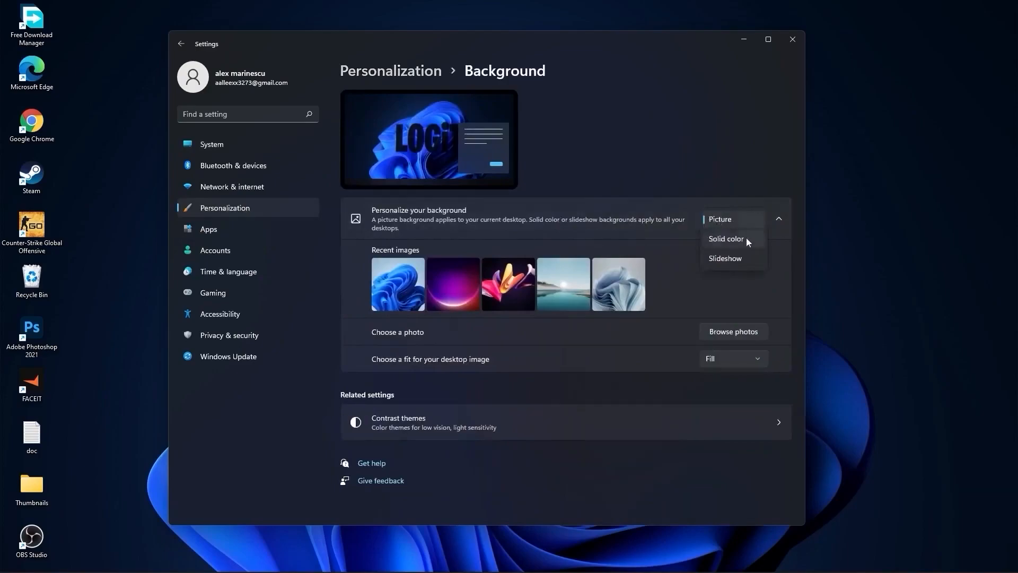
mouse_move(719, 263)
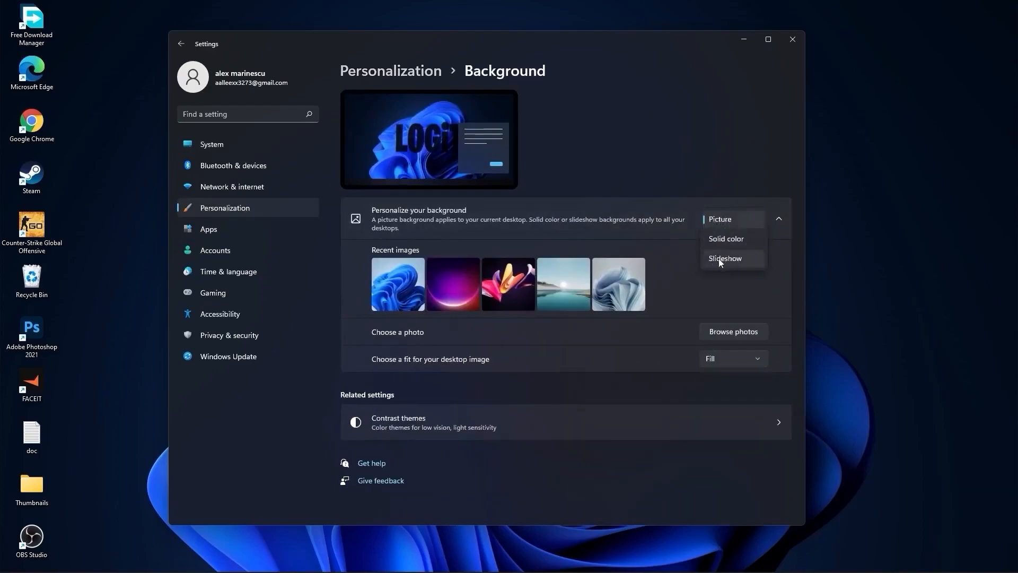
click(208, 229)
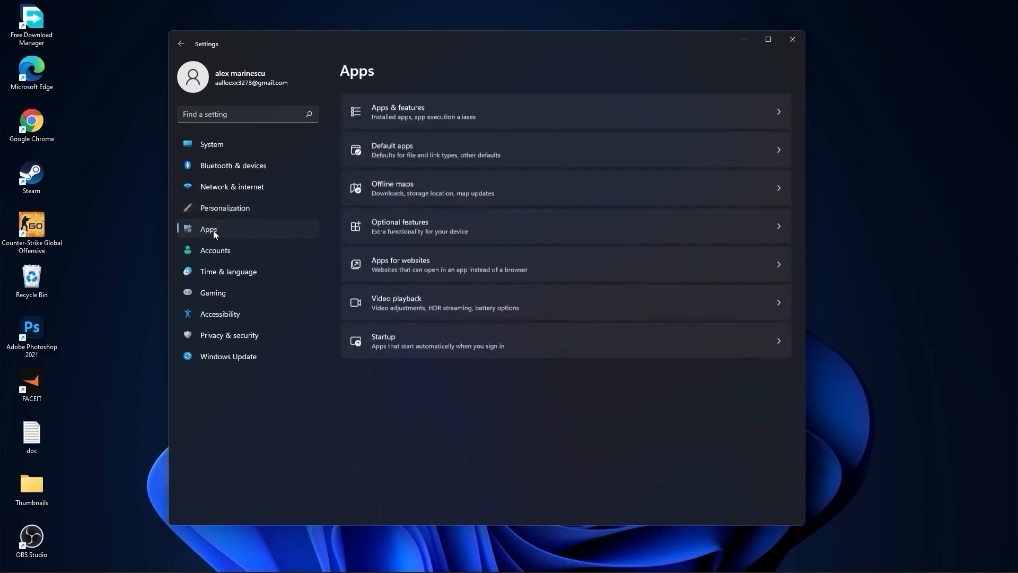
mouse_move(422, 110)
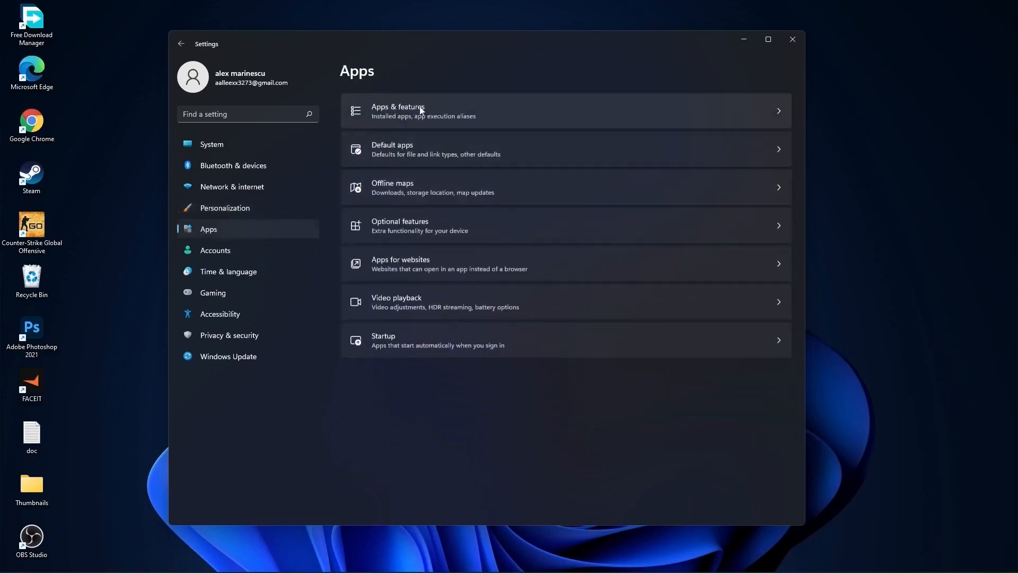
Step: Show the Apps & features list of 73 installed apps
click(398, 111)
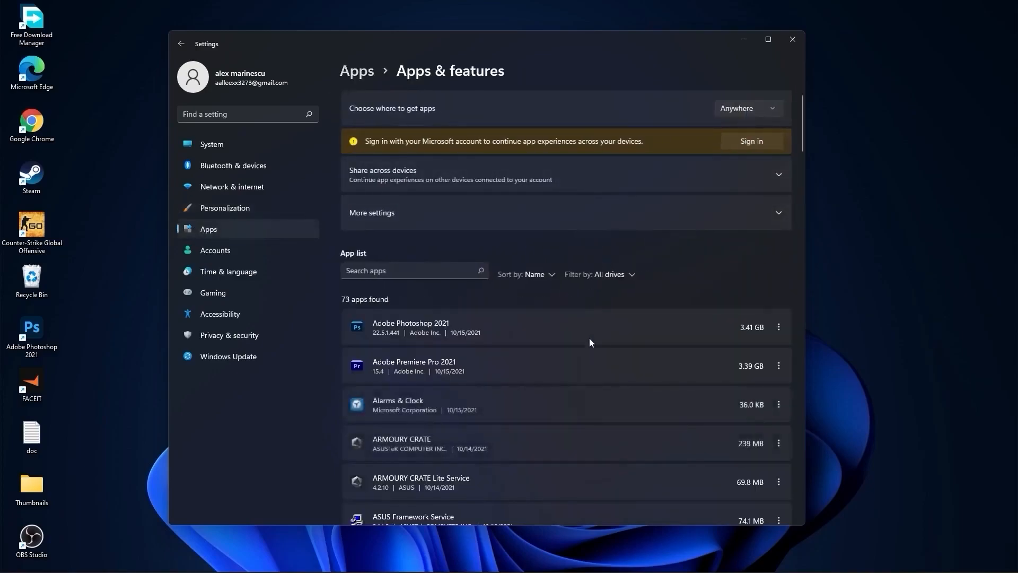
mouse_move(652, 349)
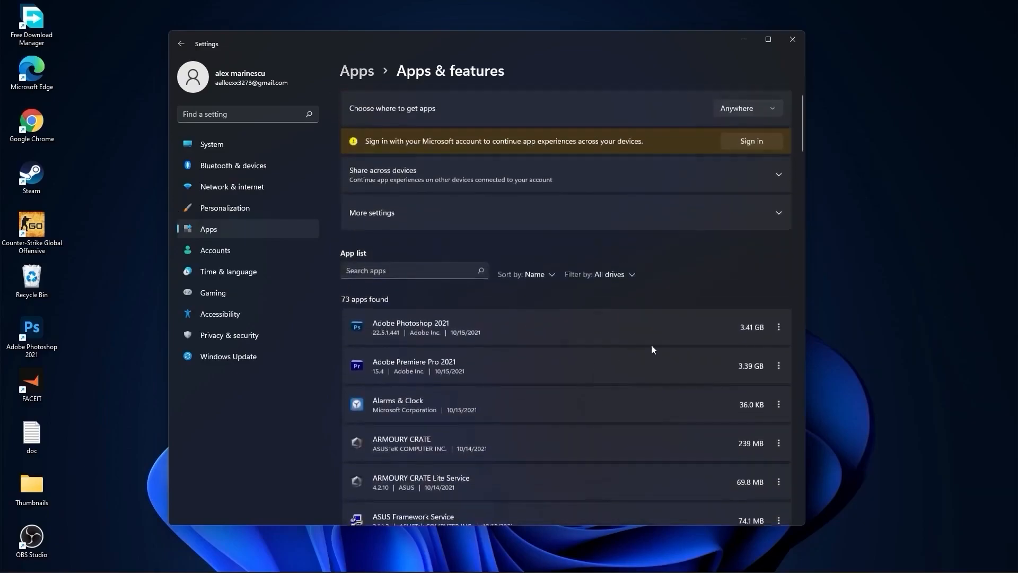
click(778, 327)
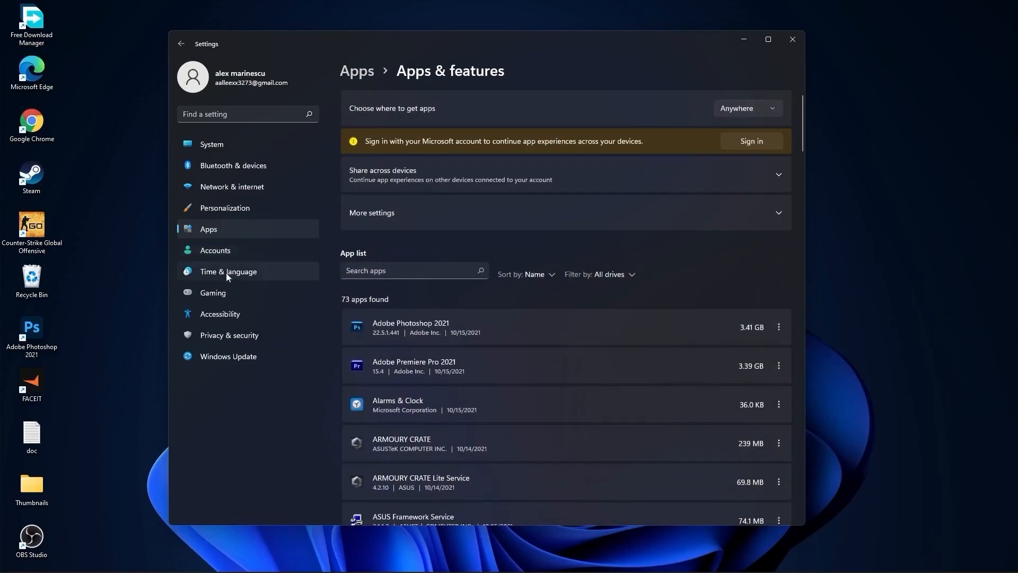
click(212, 293)
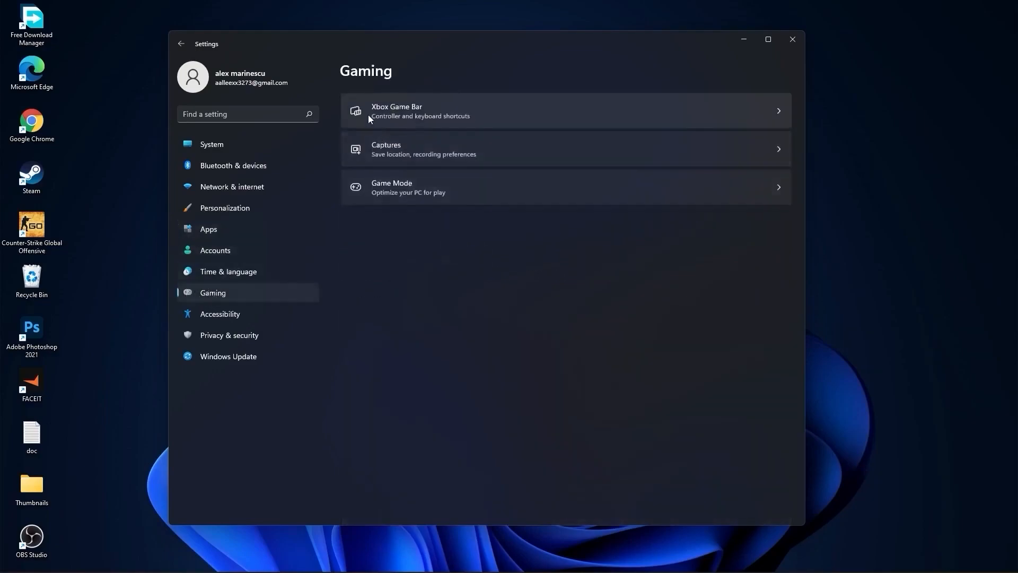
Step: Turn off the Game Bar controller button, background recording, game audio capture and cursor capture
click(396, 110)
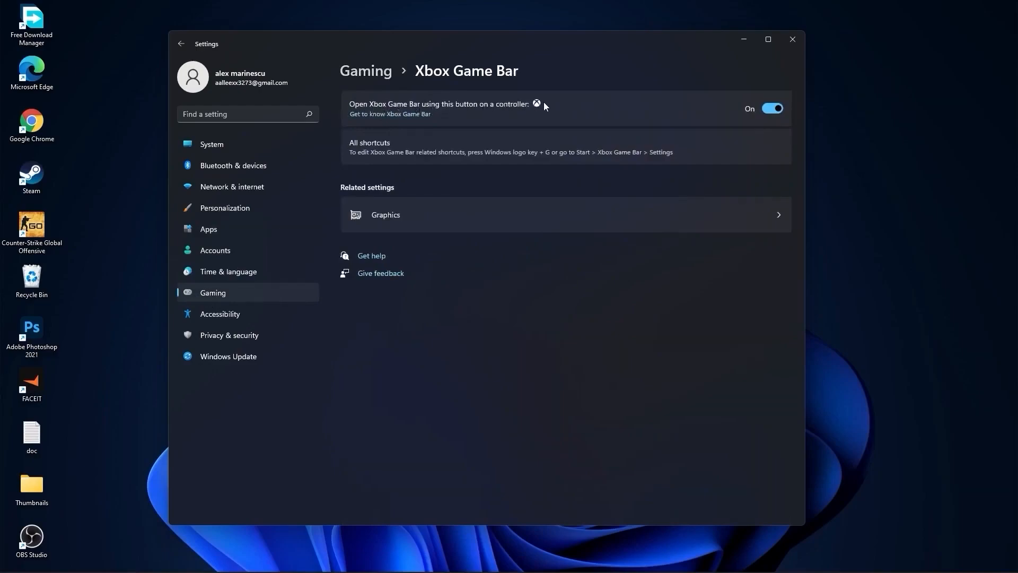
click(772, 108)
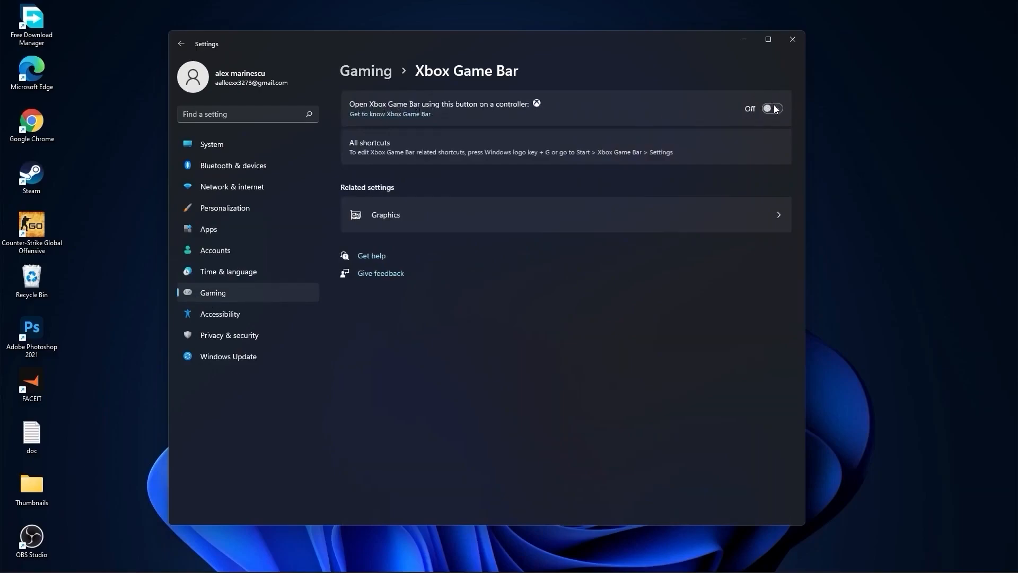
click(181, 43)
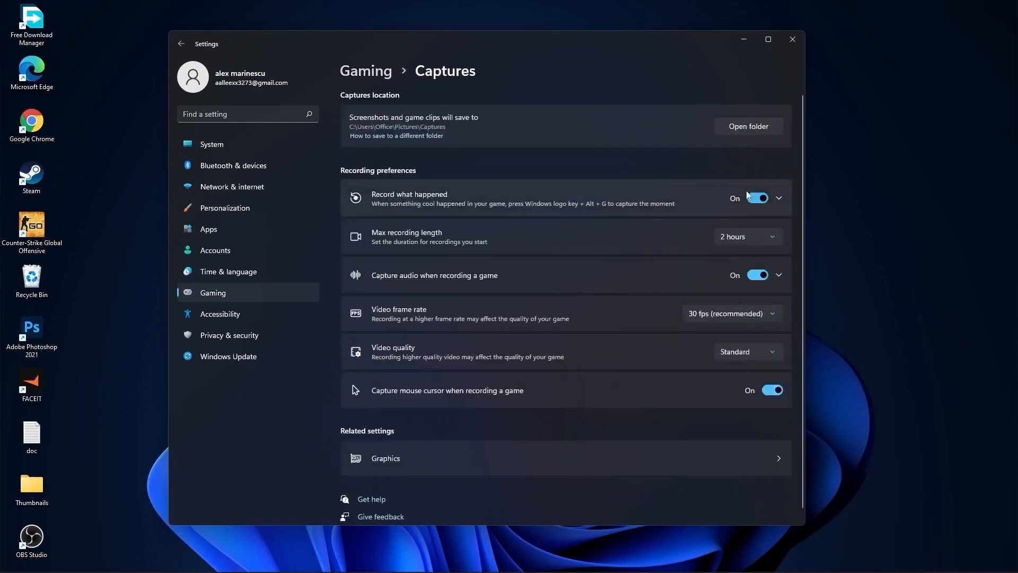
click(755, 198)
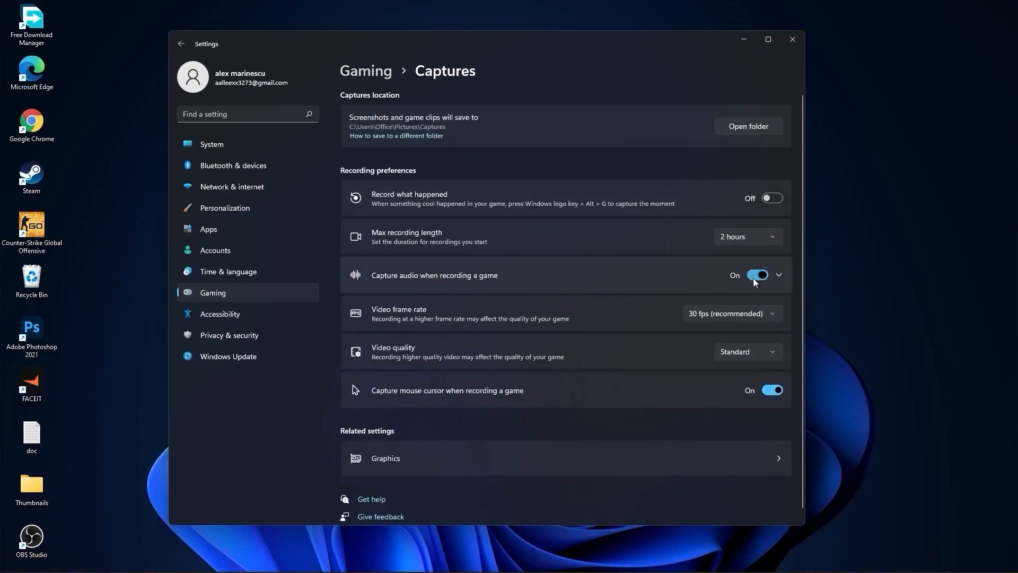
click(772, 275)
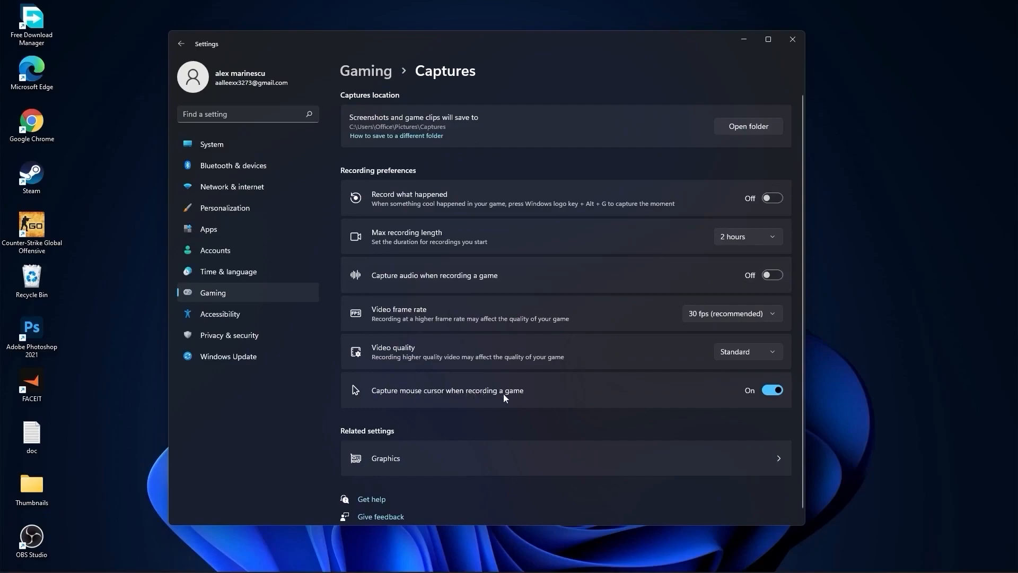
click(771, 390)
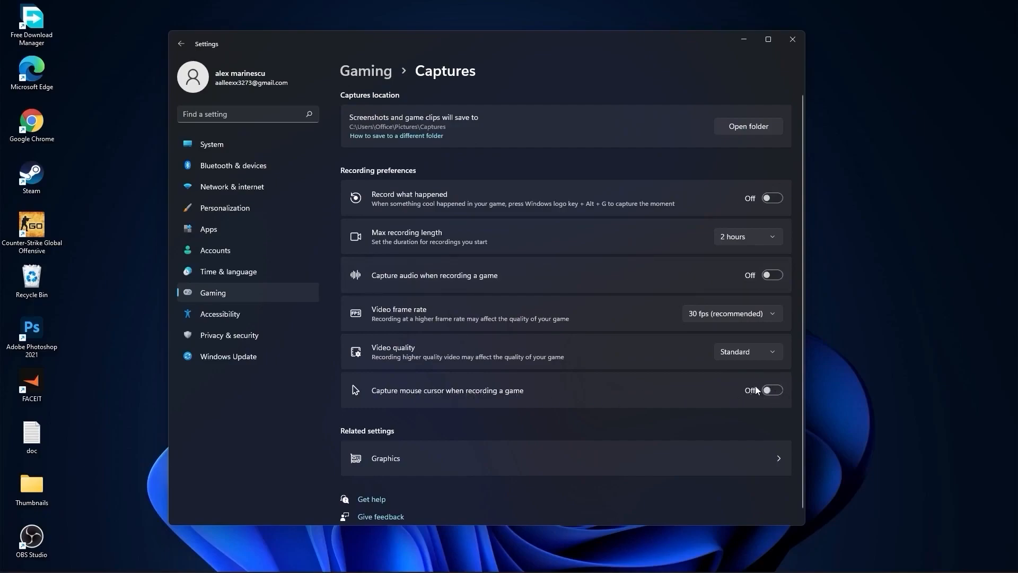
click(182, 43)
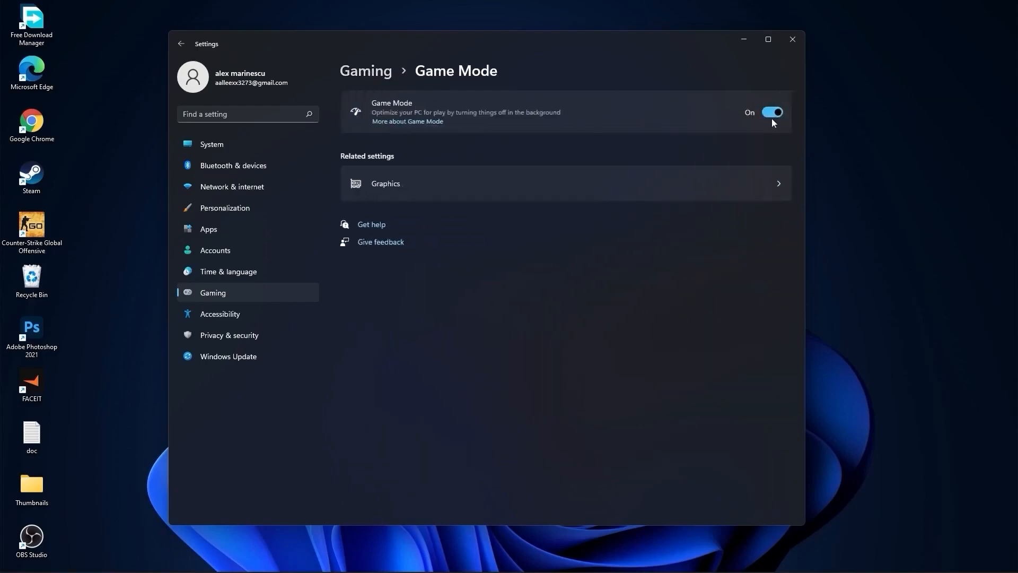
click(229, 335)
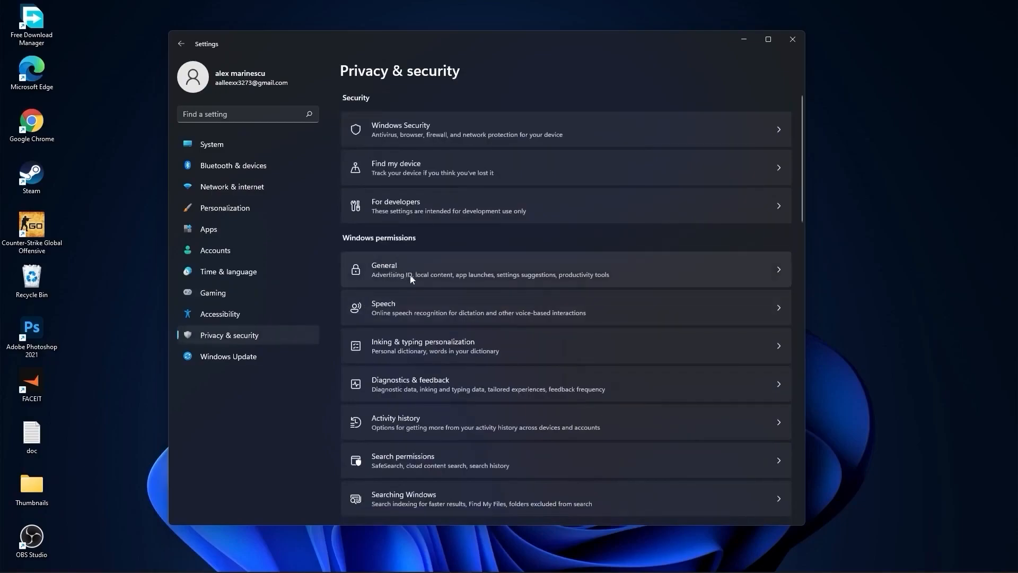
Step: Turn off suggested content, online speech recognition, the typing dictionary and optional diagnostic data
click(490, 269)
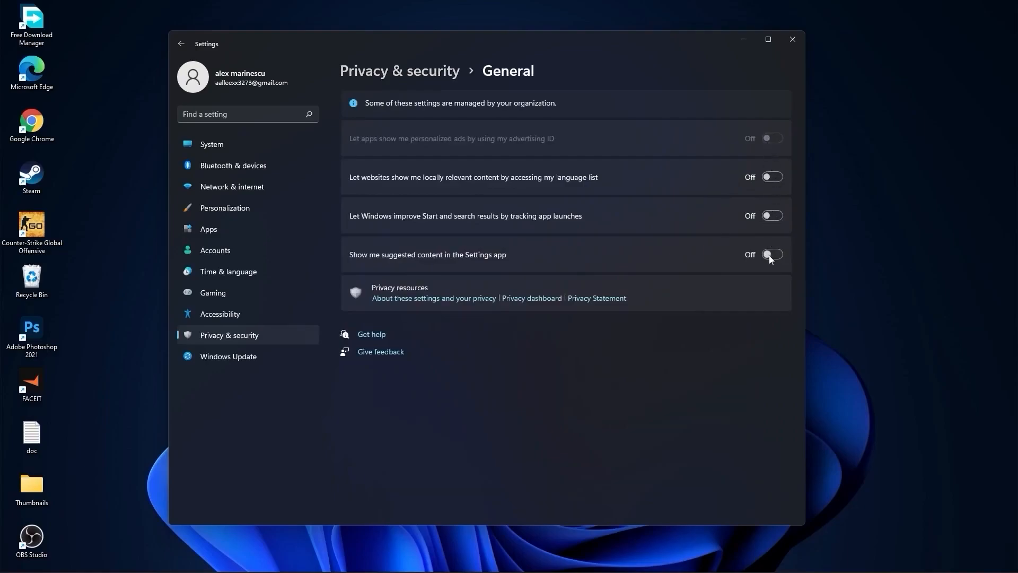
click(181, 43)
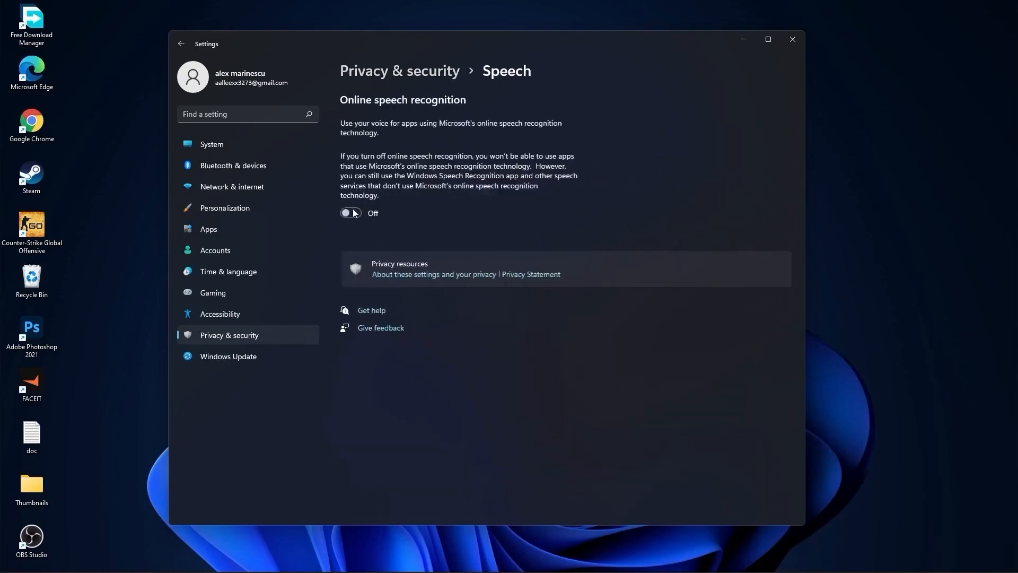
click(181, 44)
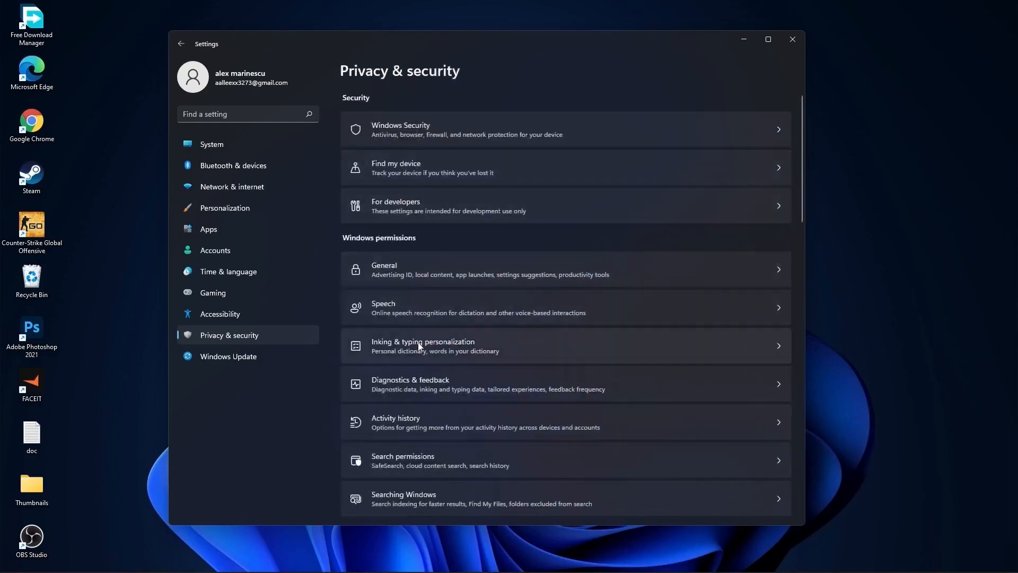
click(422, 345)
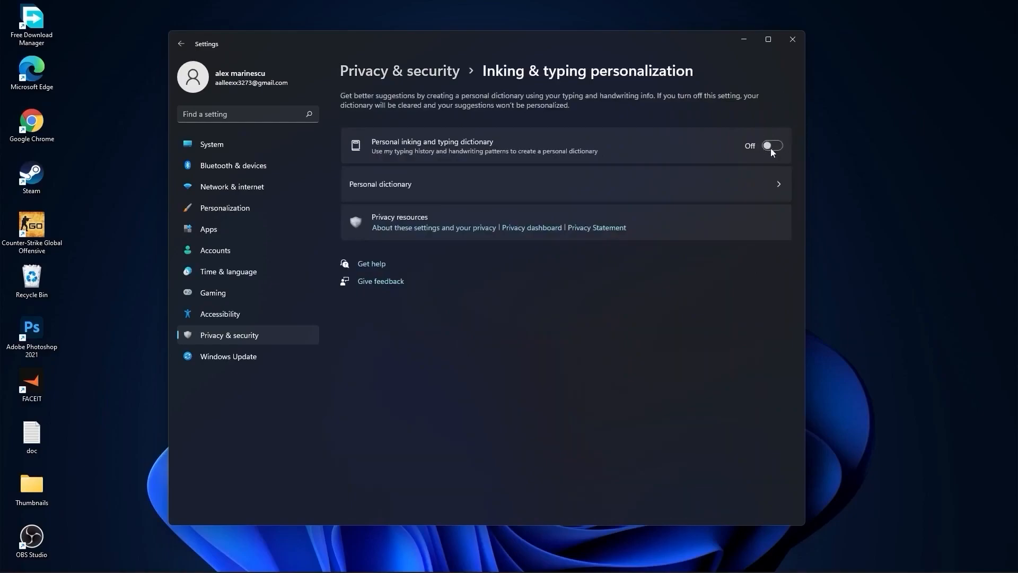
click(181, 43)
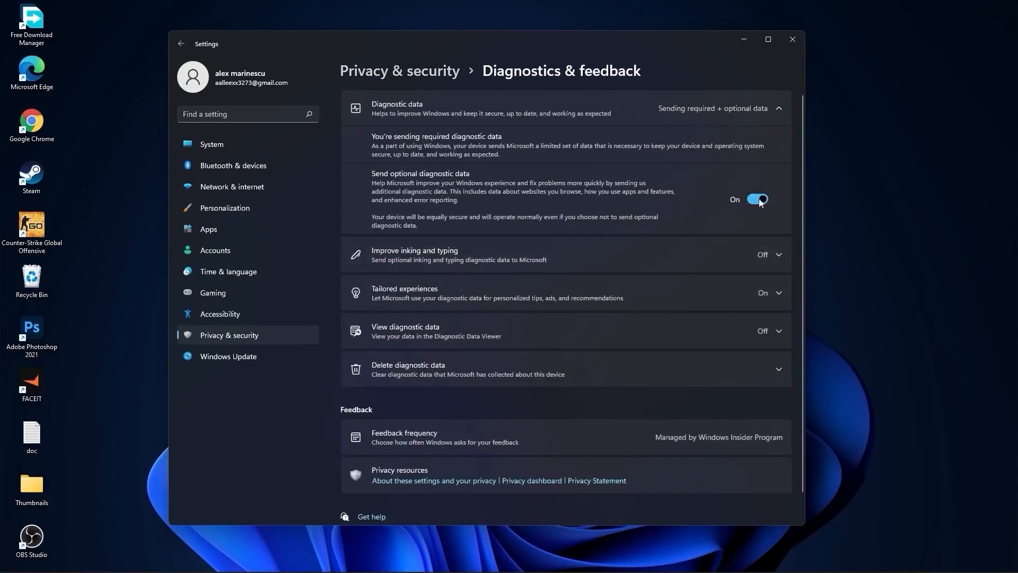
click(181, 44)
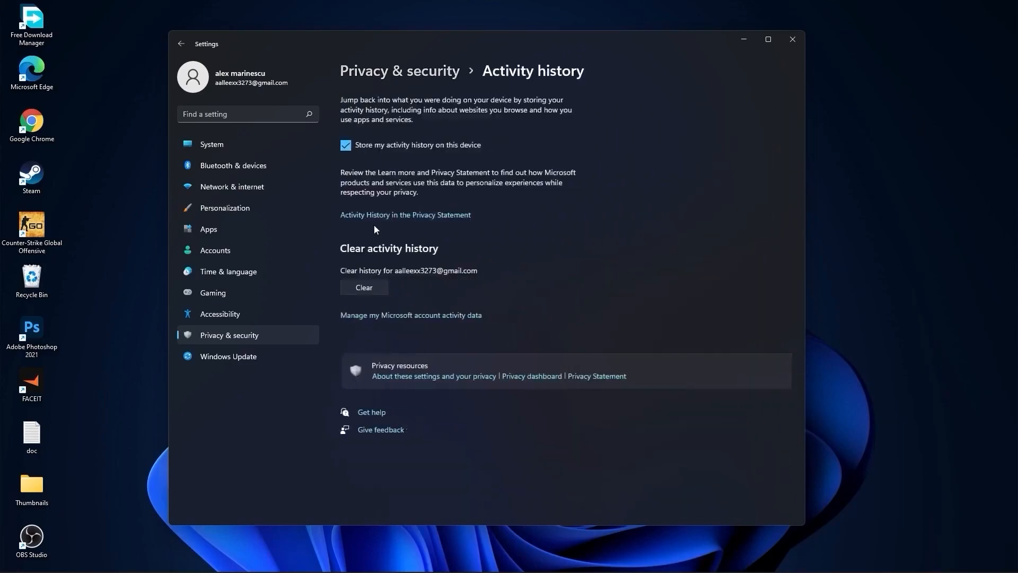
Step: Stop storing activity history and set Searching Windows file search to Classic
click(345, 144)
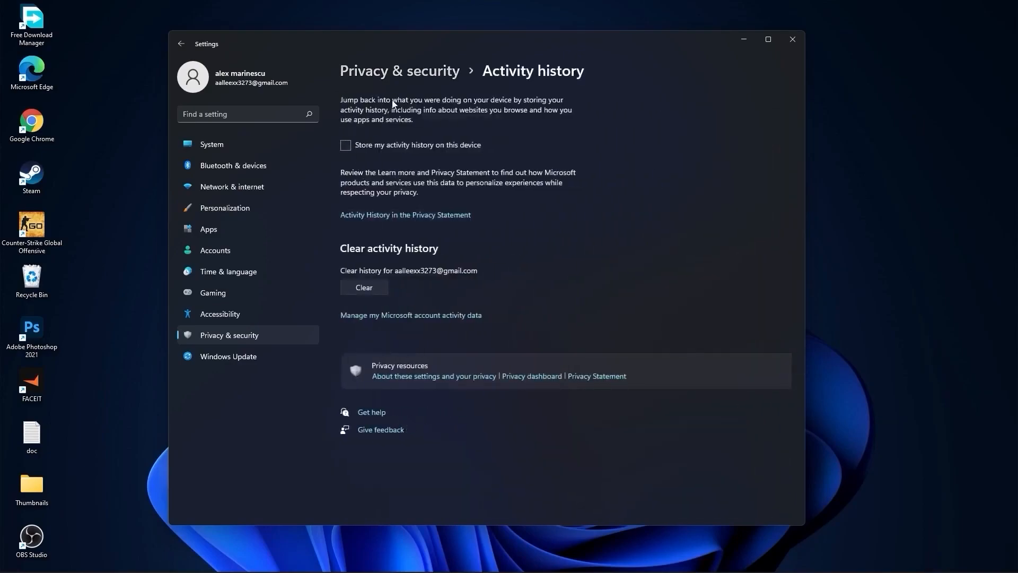
click(180, 44)
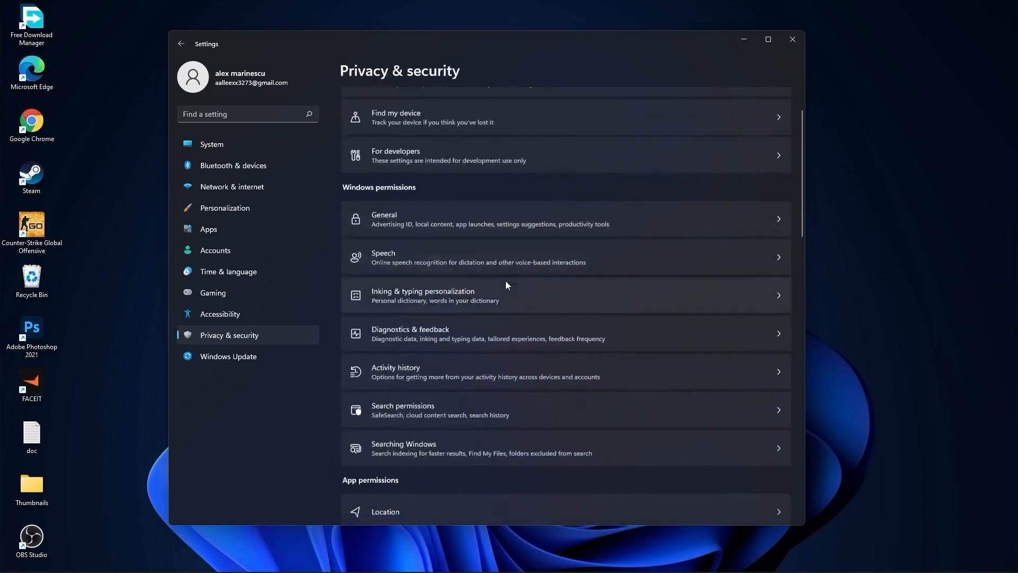
scroll(down, 3)
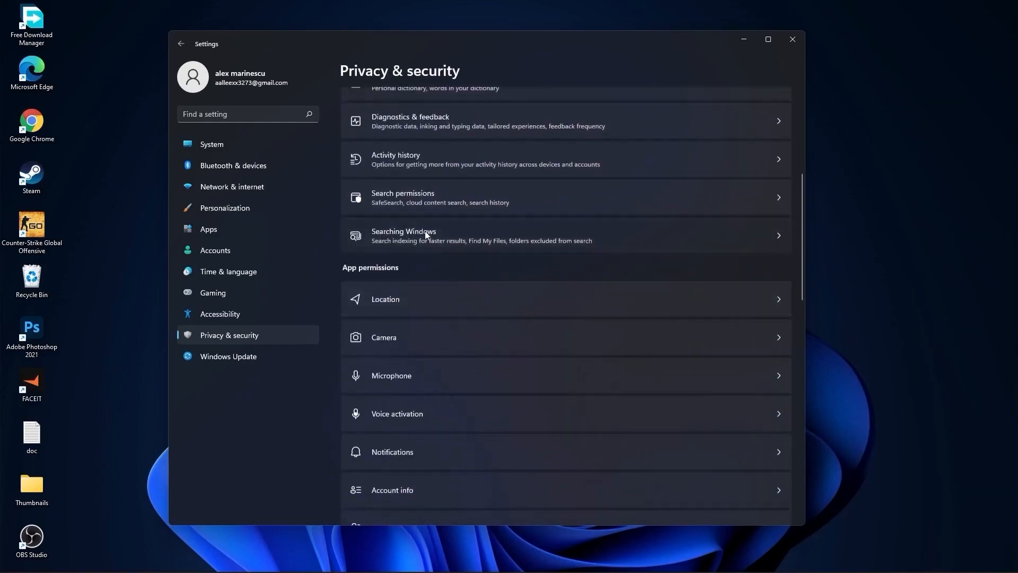
click(402, 231)
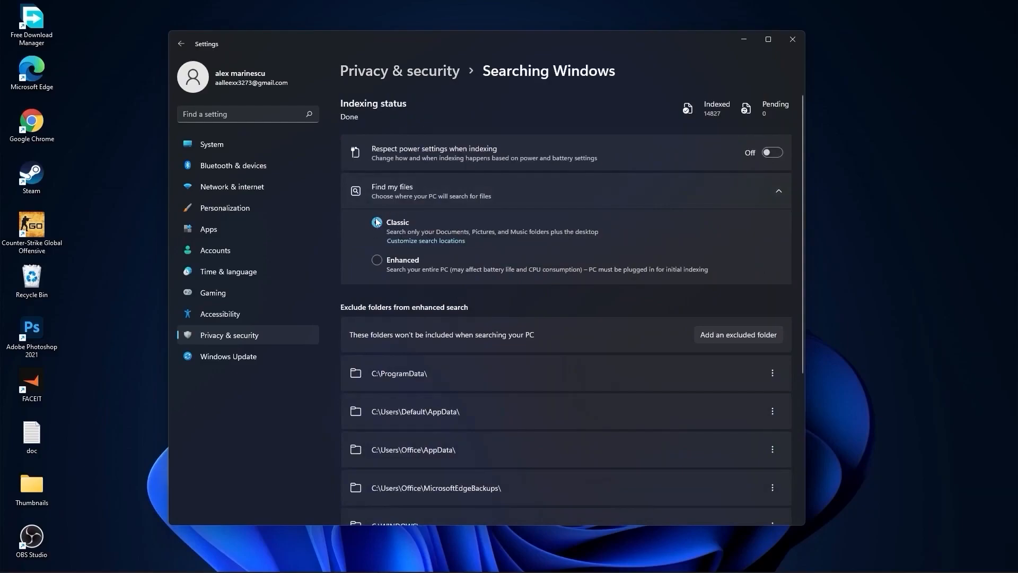
click(376, 222)
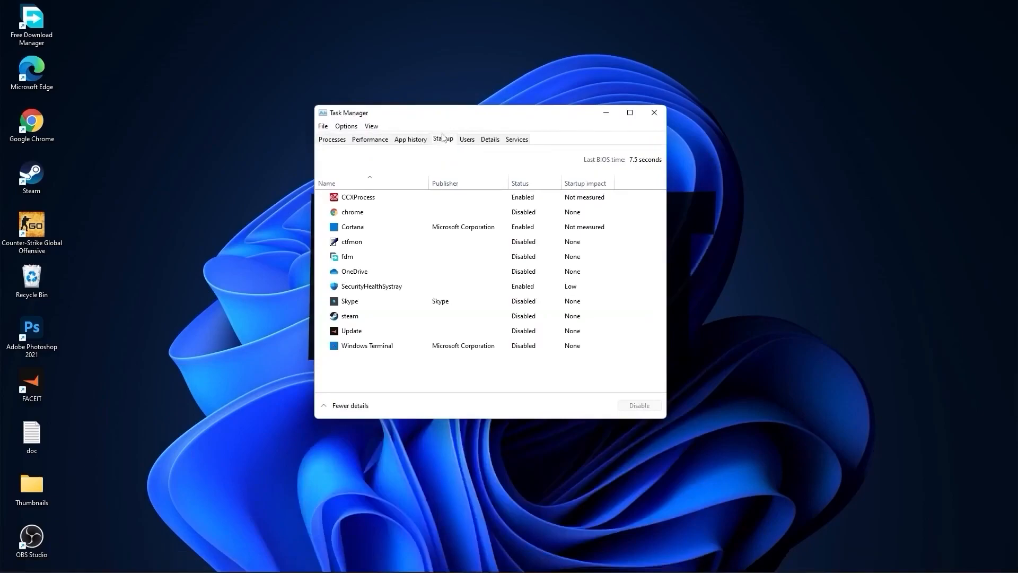
Step: Disable the CCXProcess startup entry in Task Manager
right_click(357, 197)
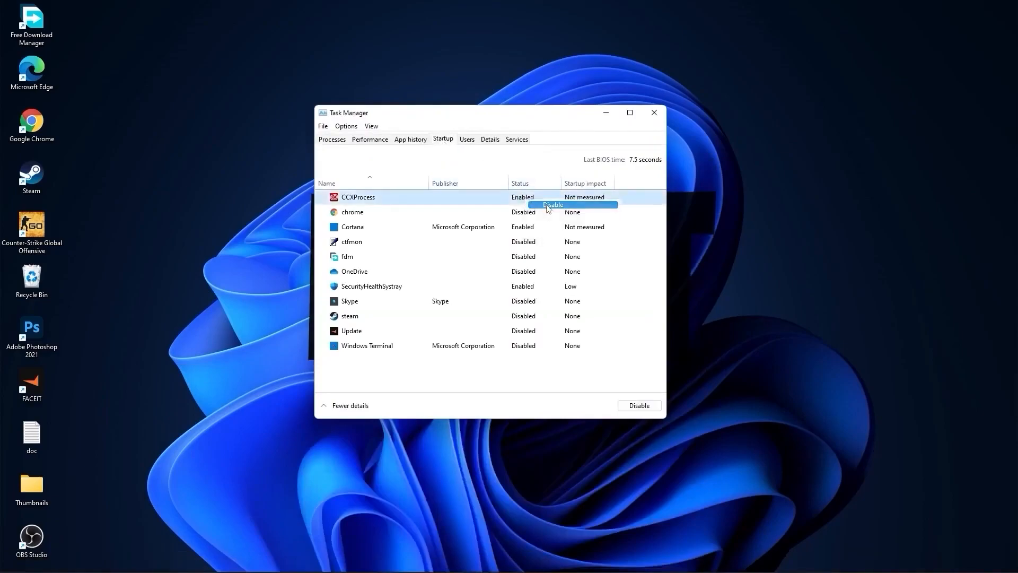
click(552, 204)
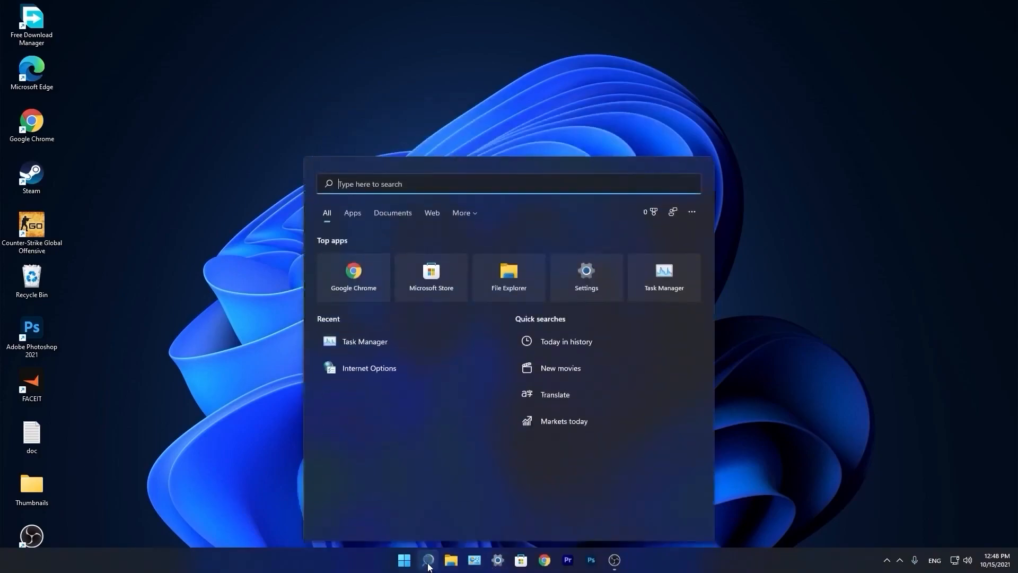
Step: Search 'optimi', launch Defragment and Optimize Drives, and optimize drive C:
text(optimi)
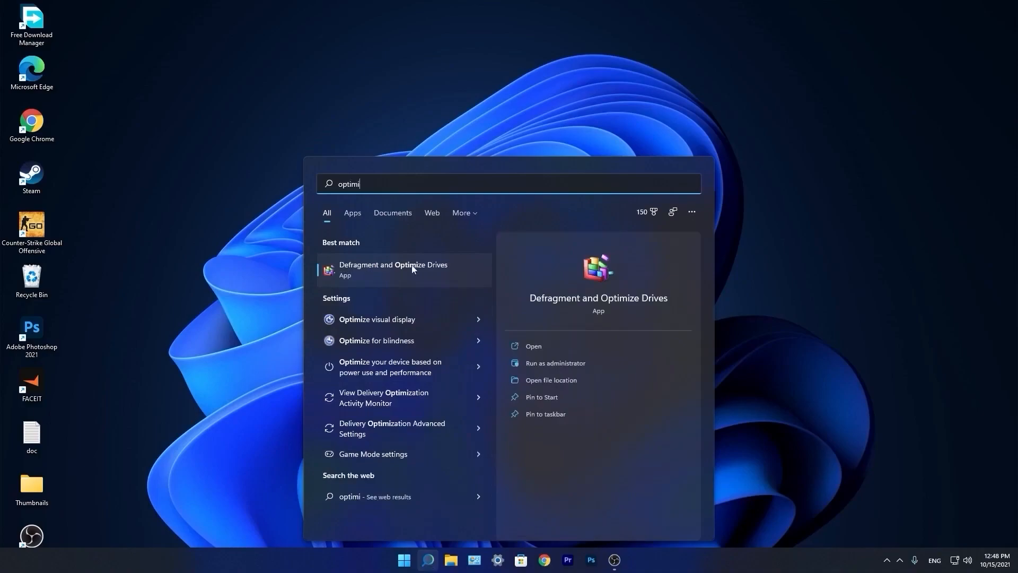
click(393, 270)
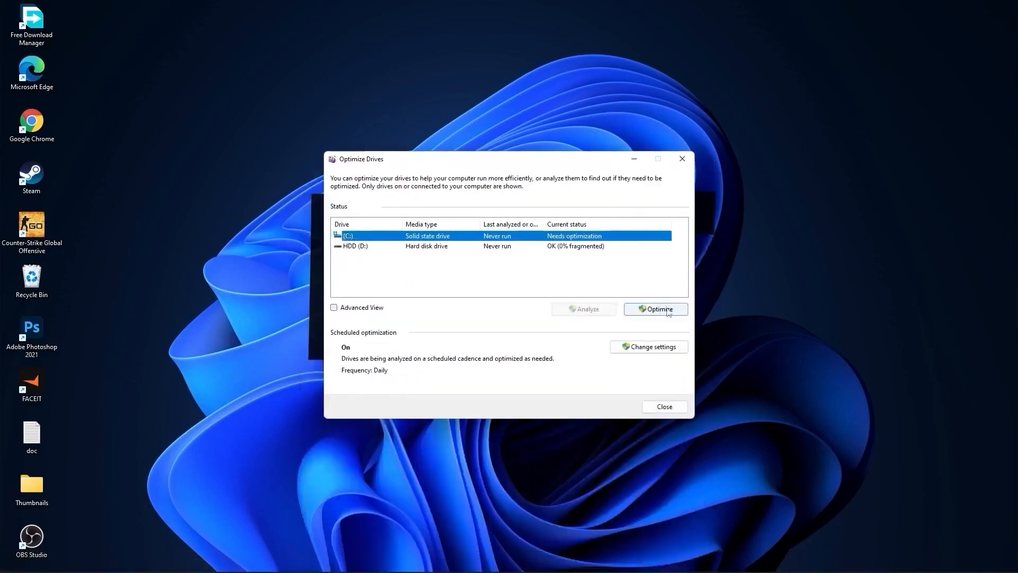
click(654, 309)
text(run)
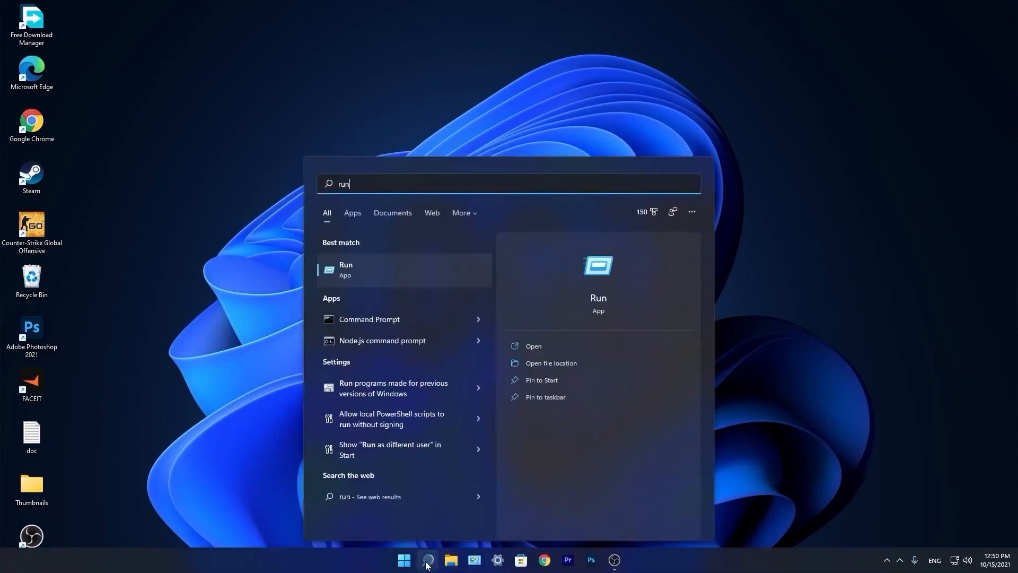
Step: Open C:\Windows\Temp through Run, grant folder access, and act on its files
click(345, 269)
text(temp)
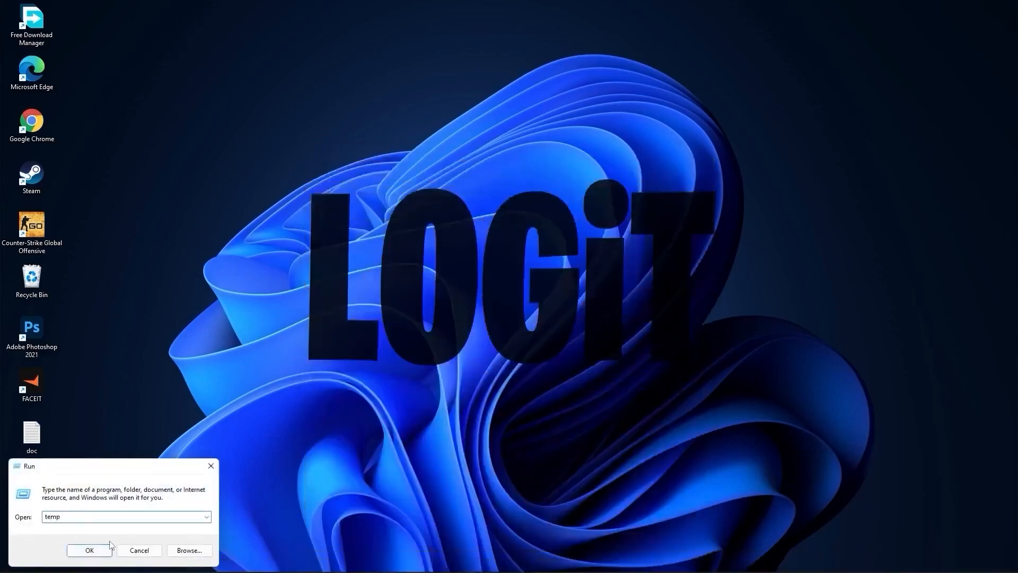
click(89, 549)
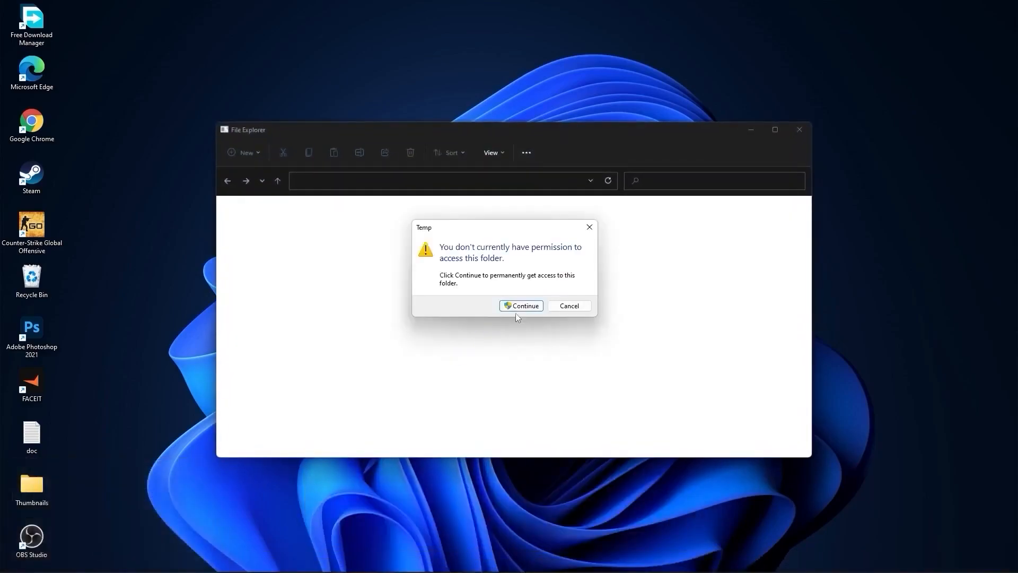
click(520, 305)
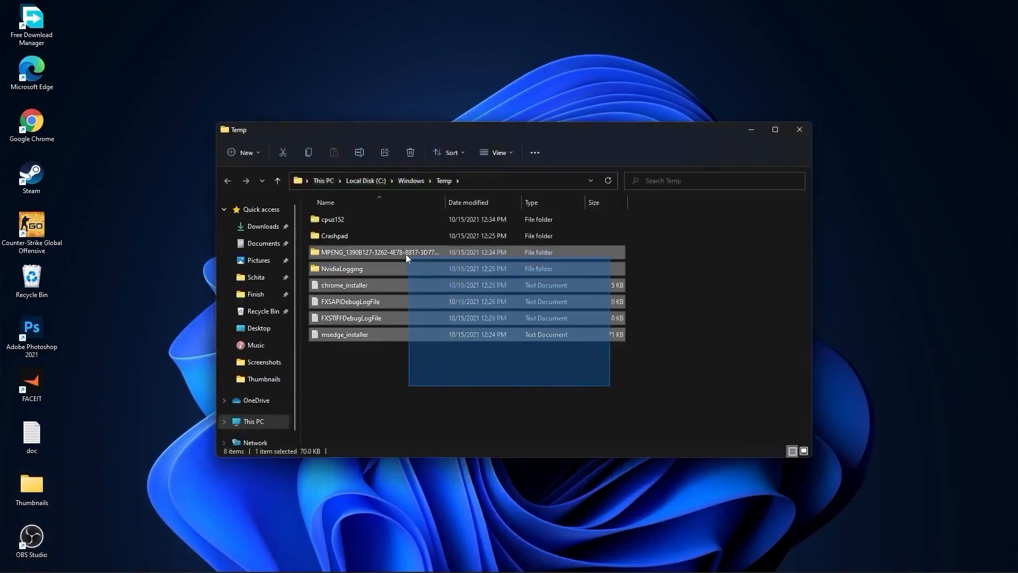
right_click(383, 223)
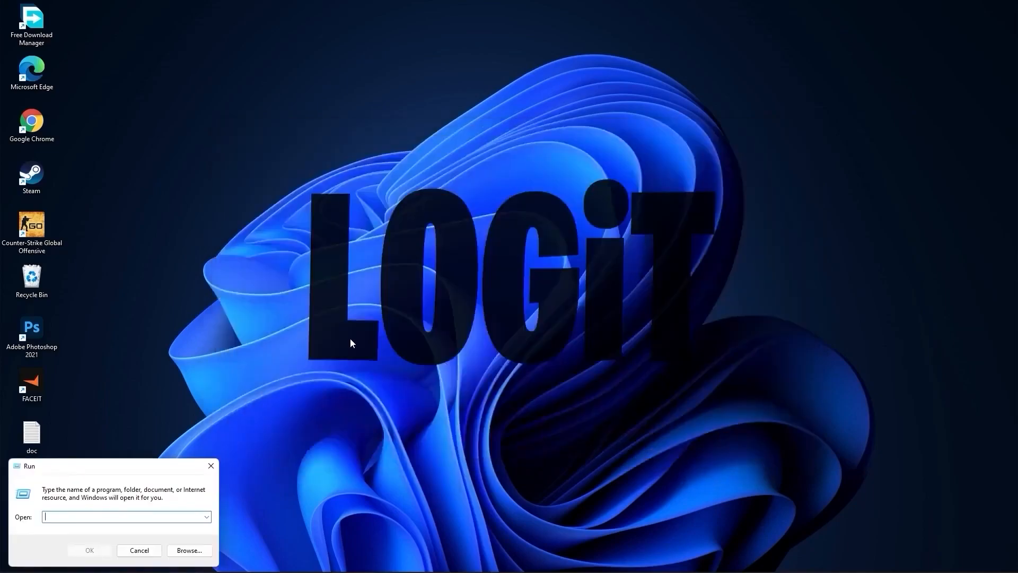
Step: Open the %temp% and Prefetch folders and delete all 139 Prefetch files
text(%temp)
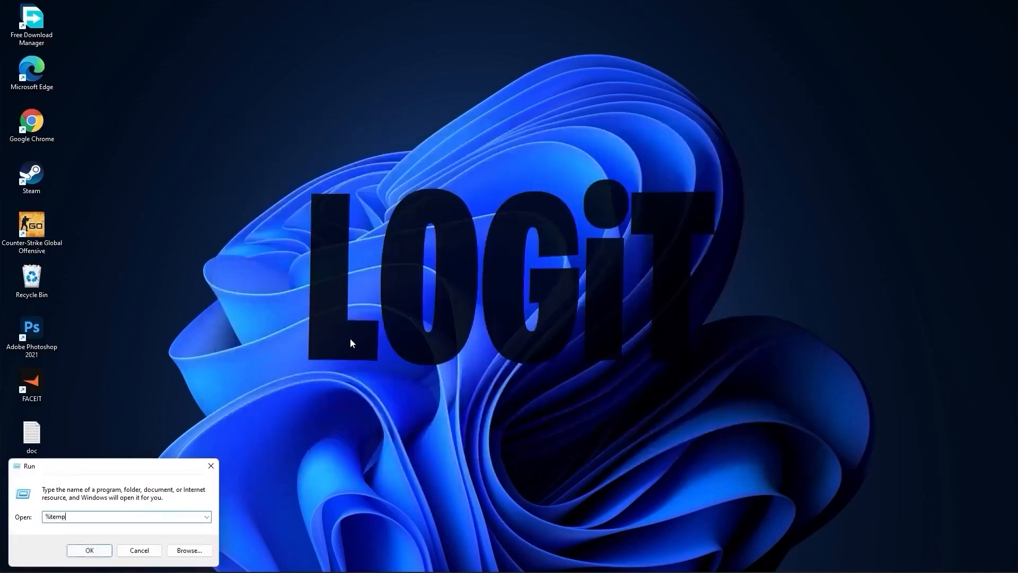
click(89, 549)
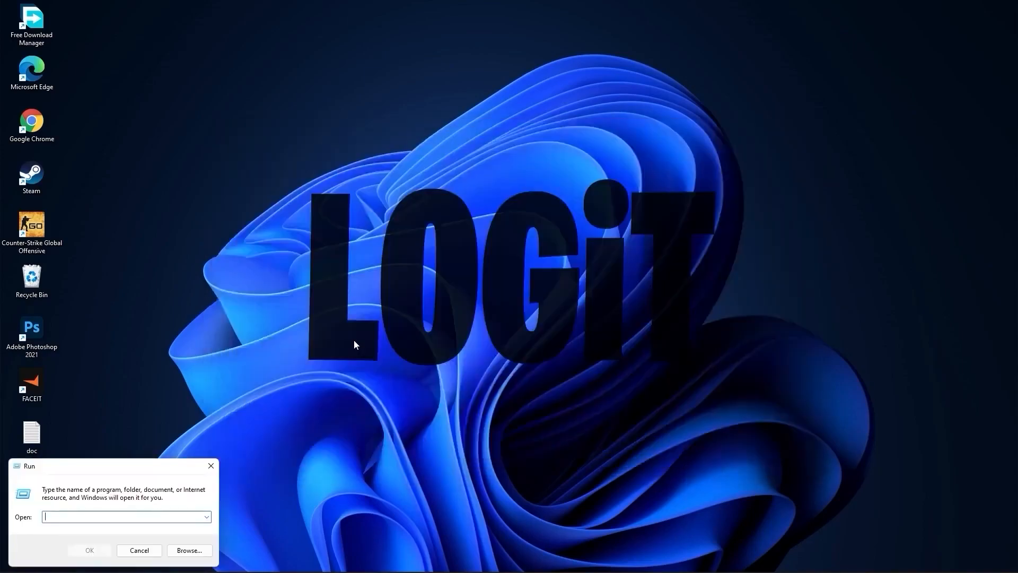
text(prefet)
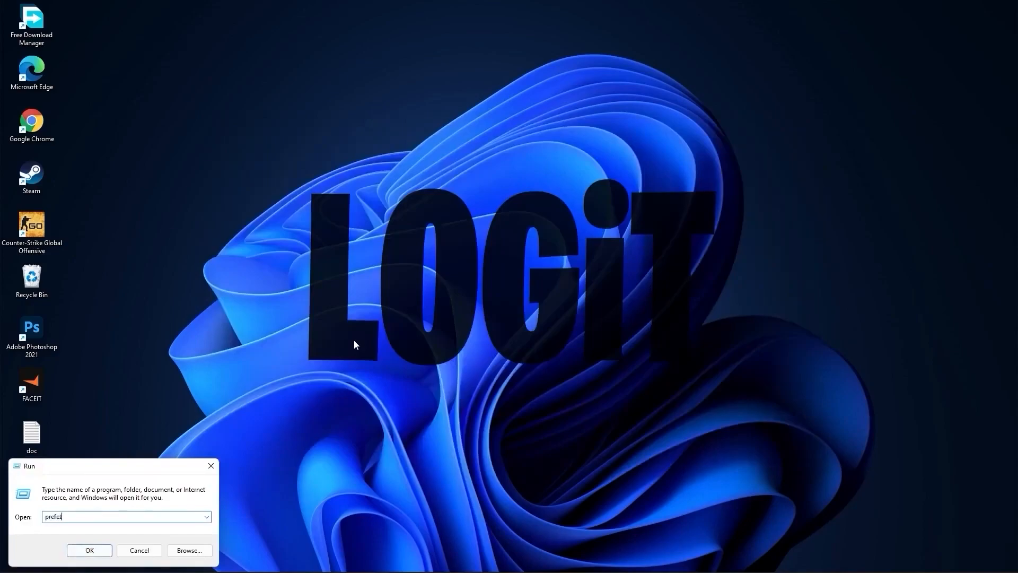
click(89, 550)
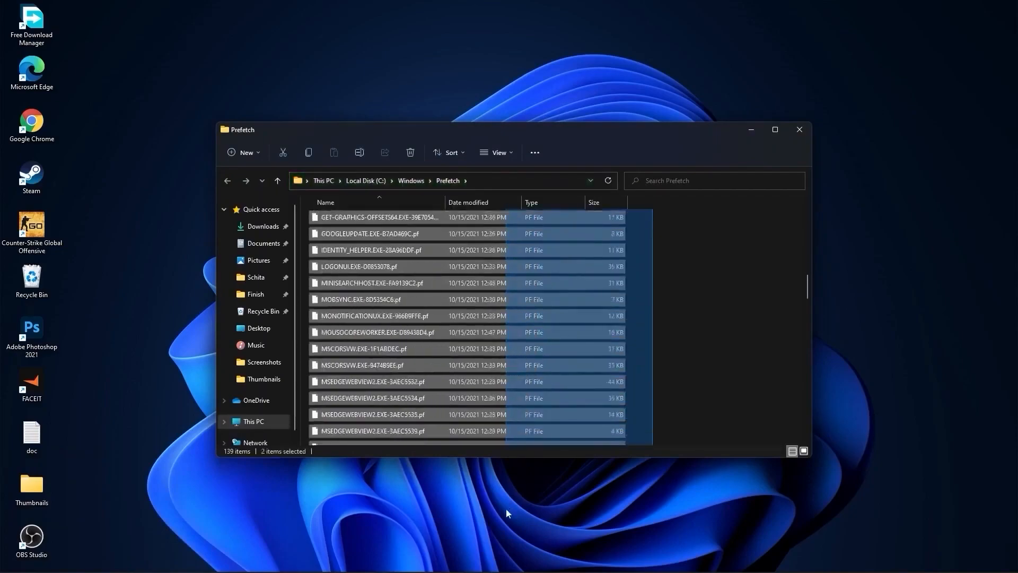
key(ctrl+a)
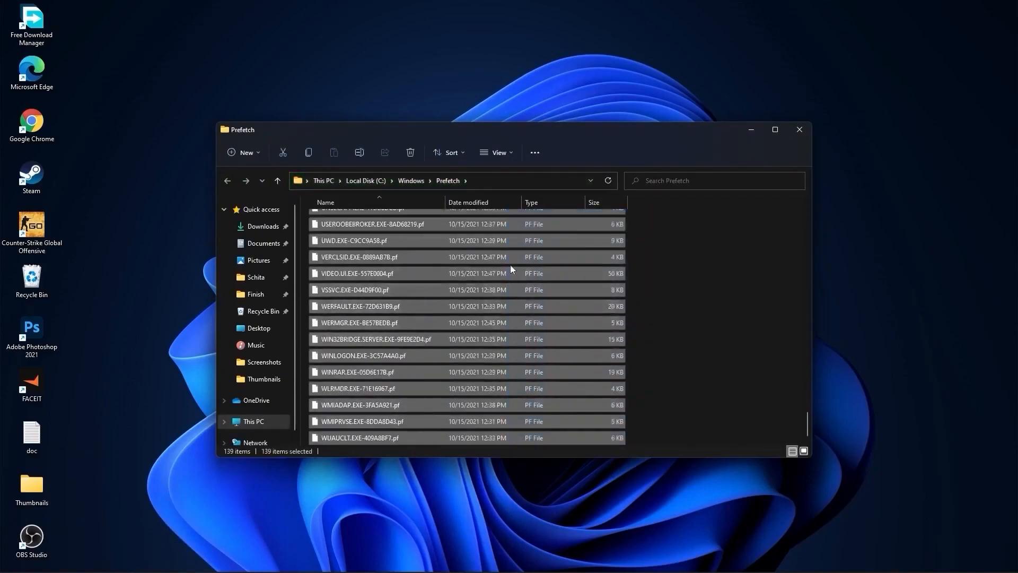
right_click(510, 268)
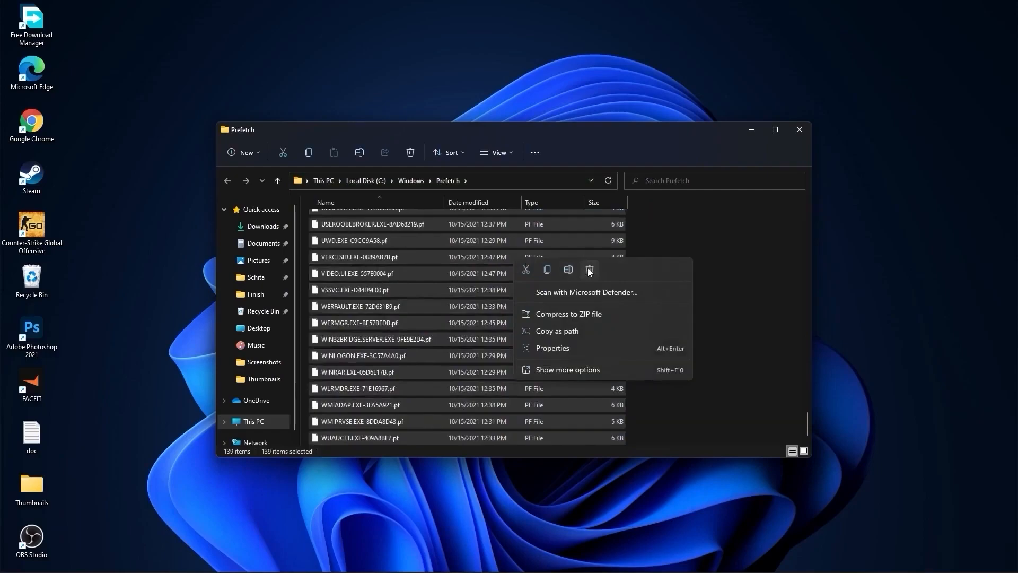
click(403, 560)
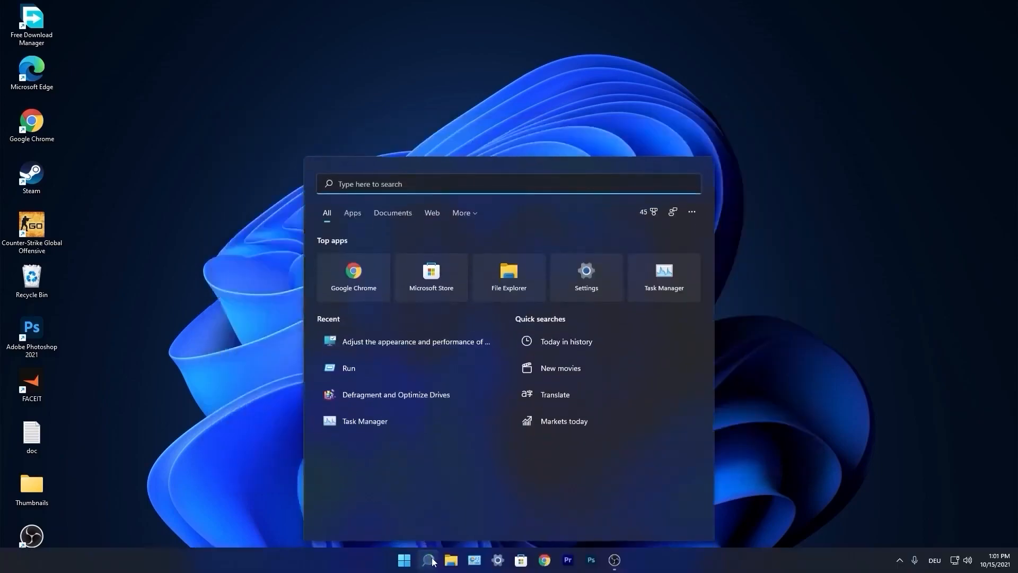
Step: Search 'performance' and set visual effects to Custom with every effect unchecked
text(performance Monitor)
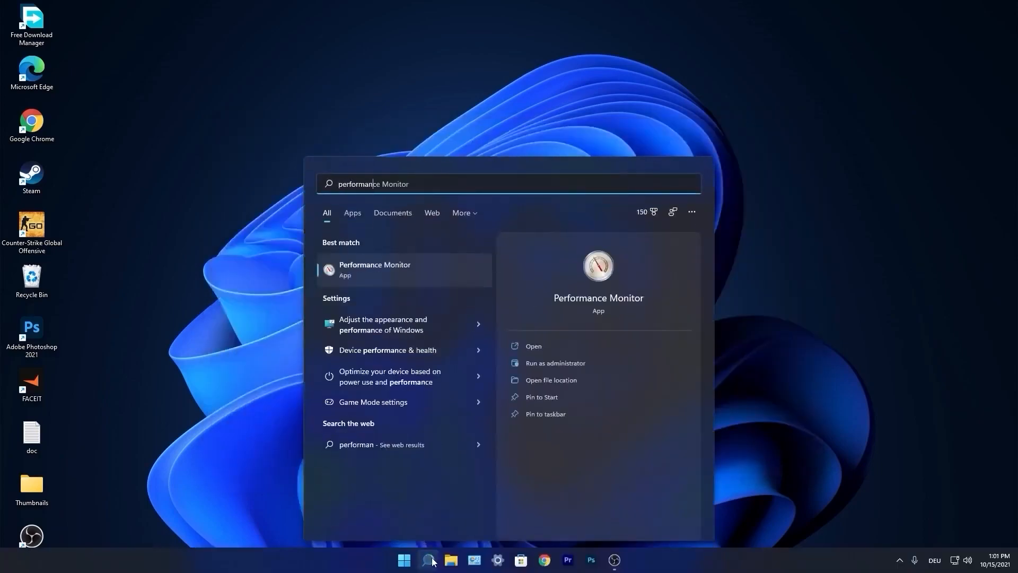
key(Backspace)
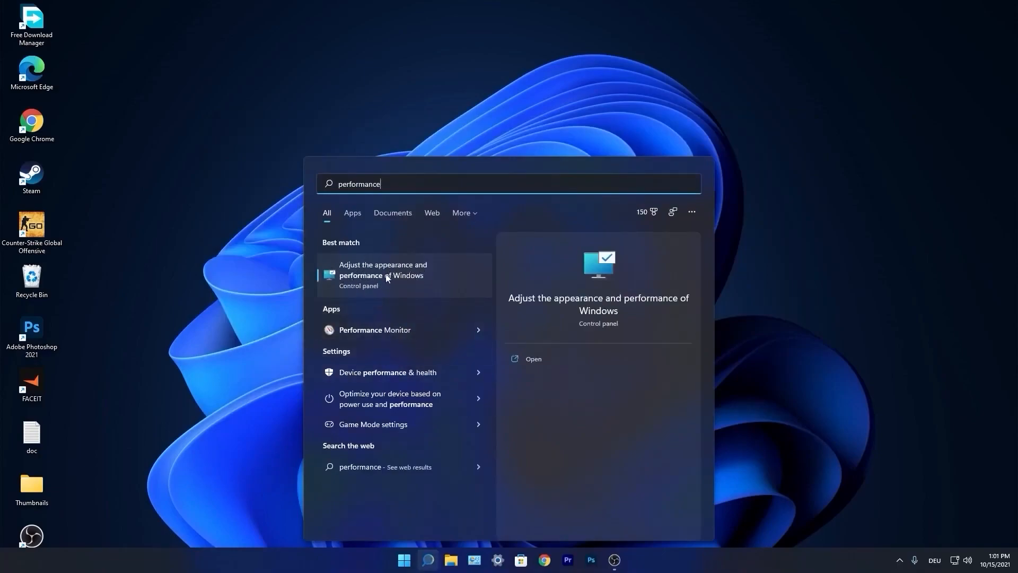
click(383, 269)
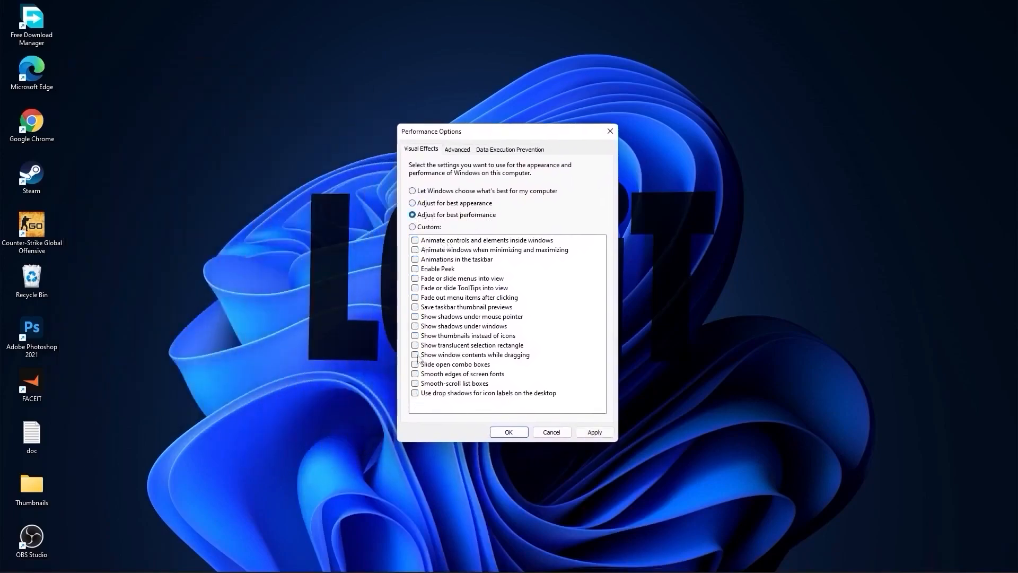
click(411, 227)
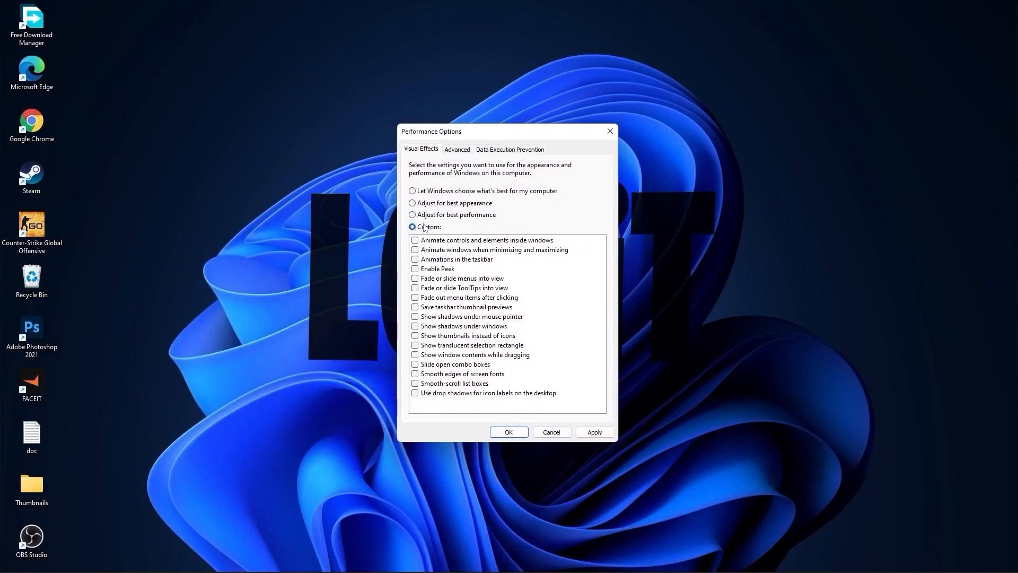
click(415, 373)
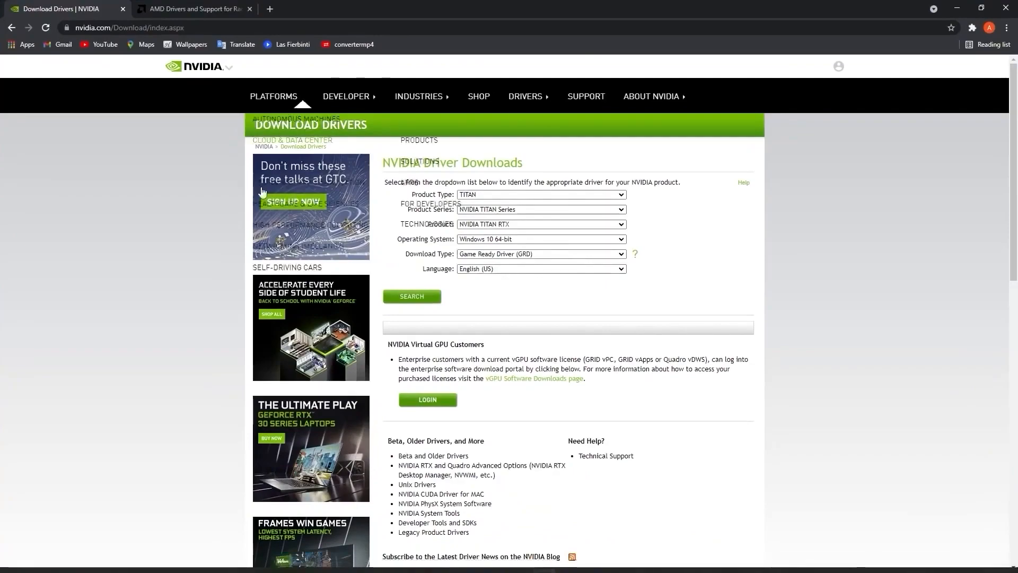
Step: Download the GeForce GTX 1050 Ti Game Ready driver, then choose Graphics on AMD's support page
click(540, 194)
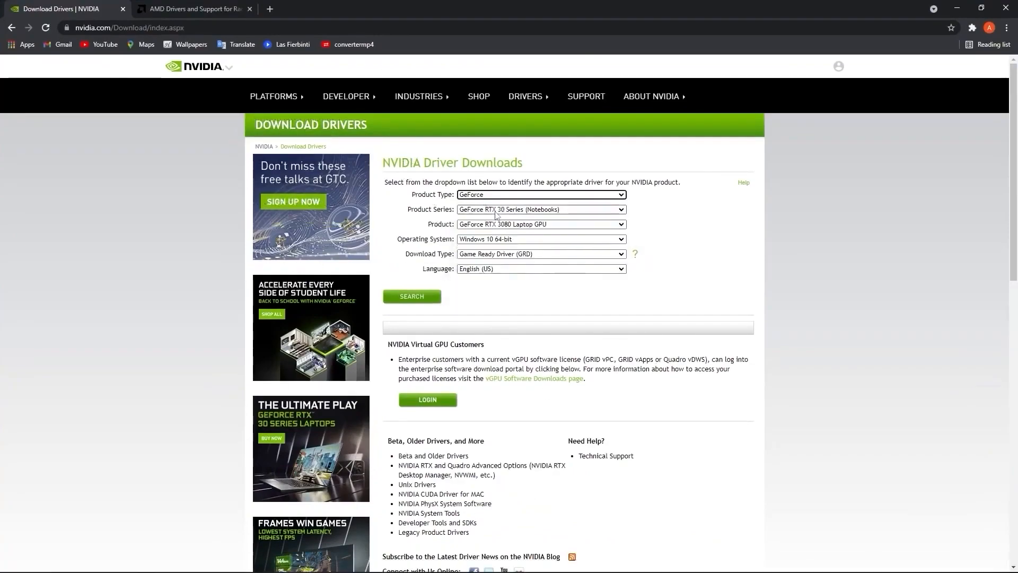
click(541, 209)
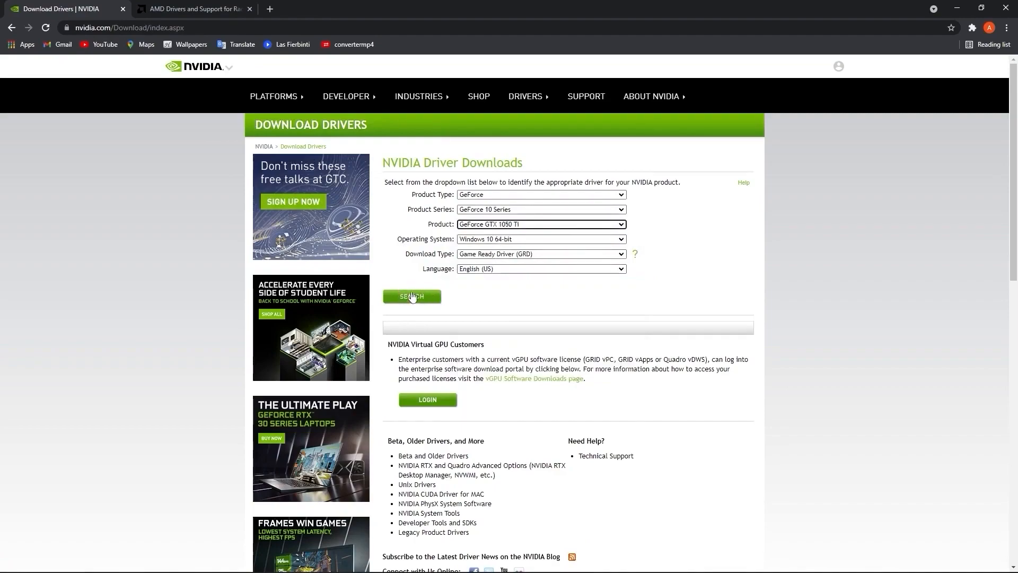
click(411, 296)
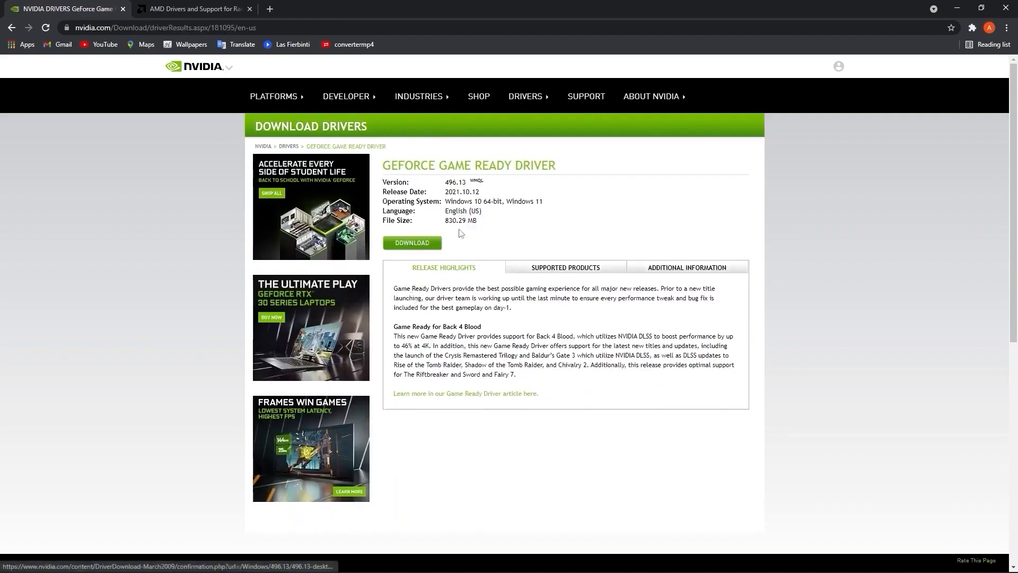
click(411, 242)
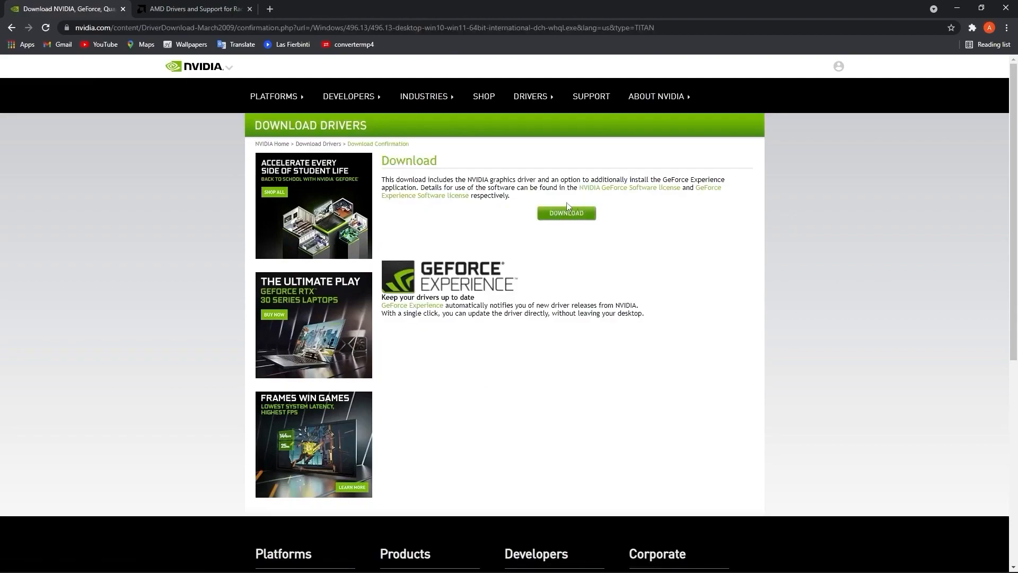
click(193, 9)
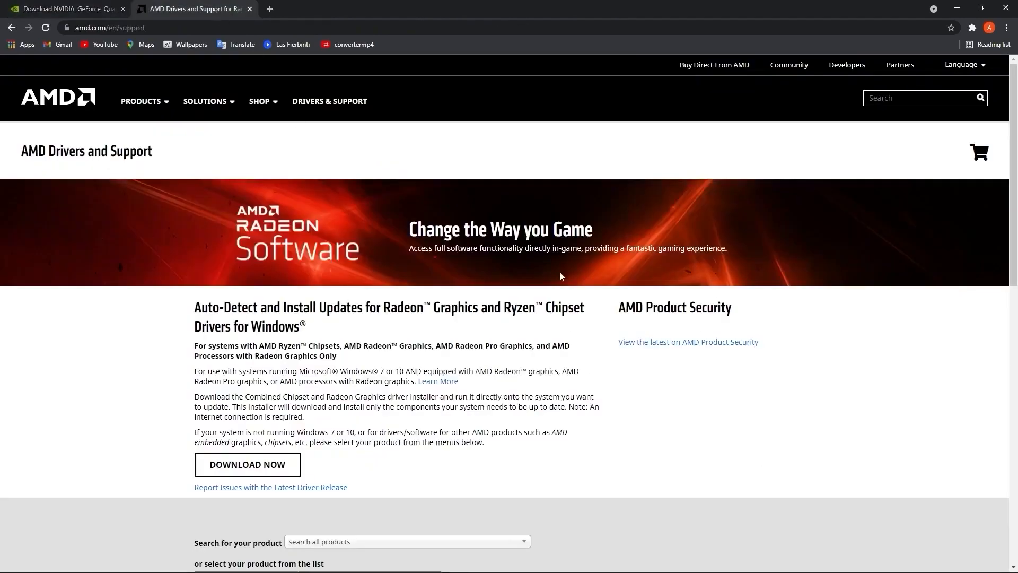
scroll(down, 3)
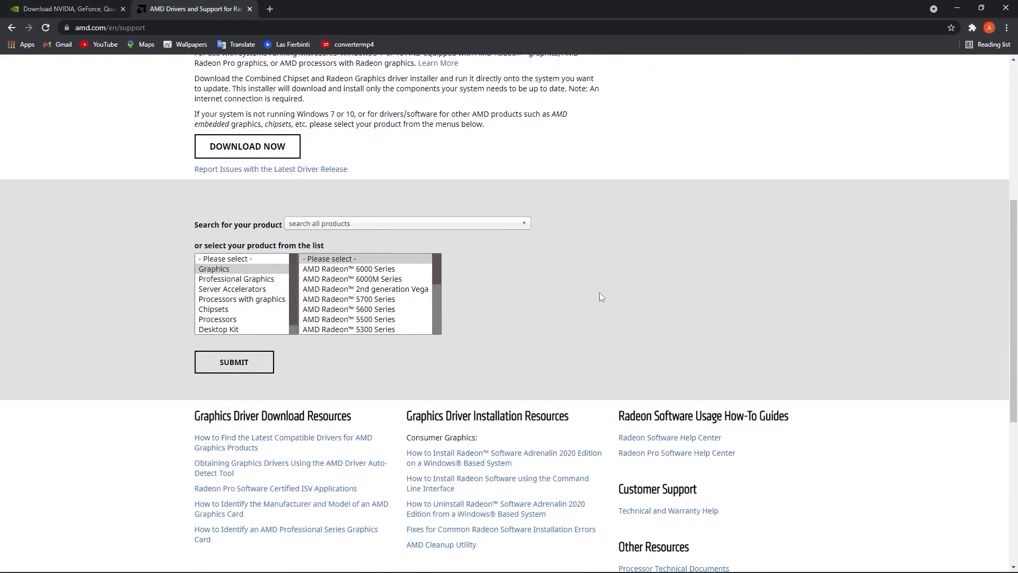
click(349, 276)
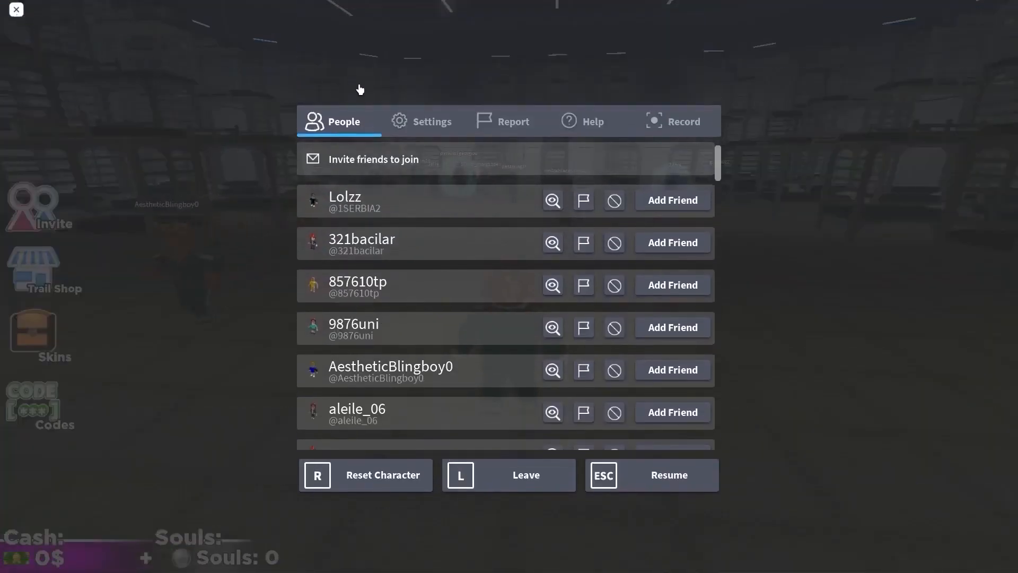
Step: Open Roblox's in-game Settings tab for Manual graphics mode at lowest quality
click(430, 121)
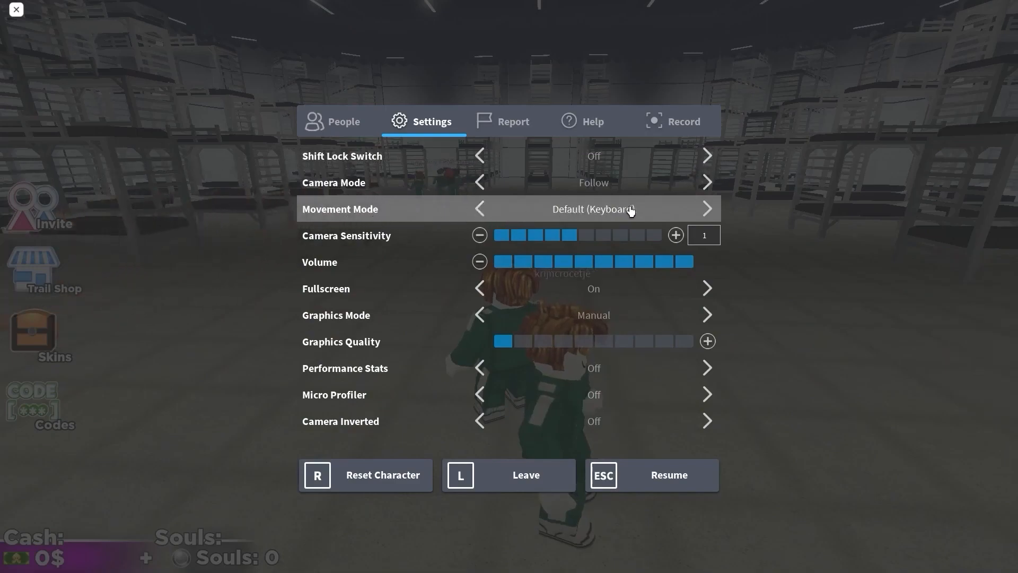
mouse_move(301, 244)
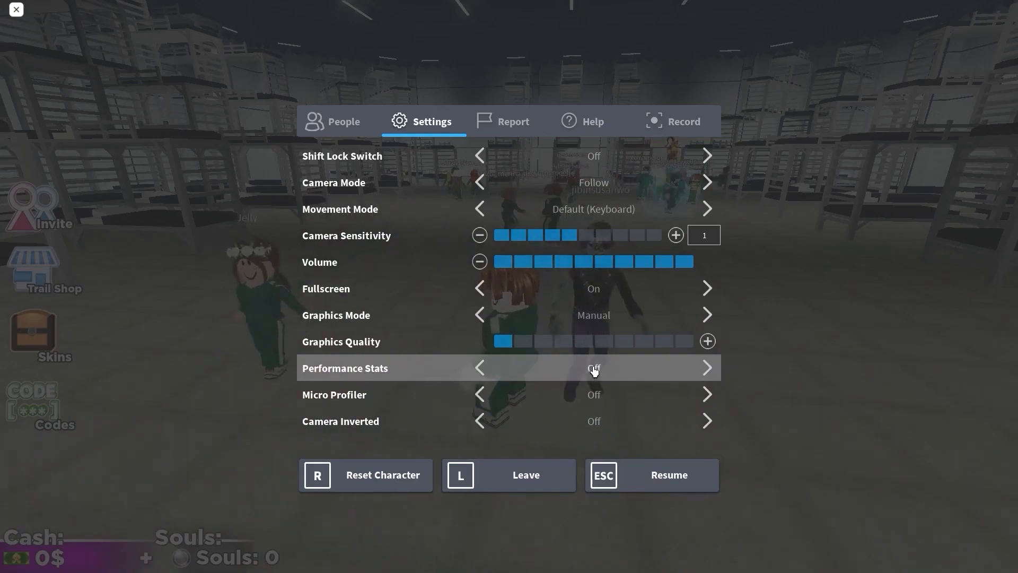
mouse_move(330, 401)
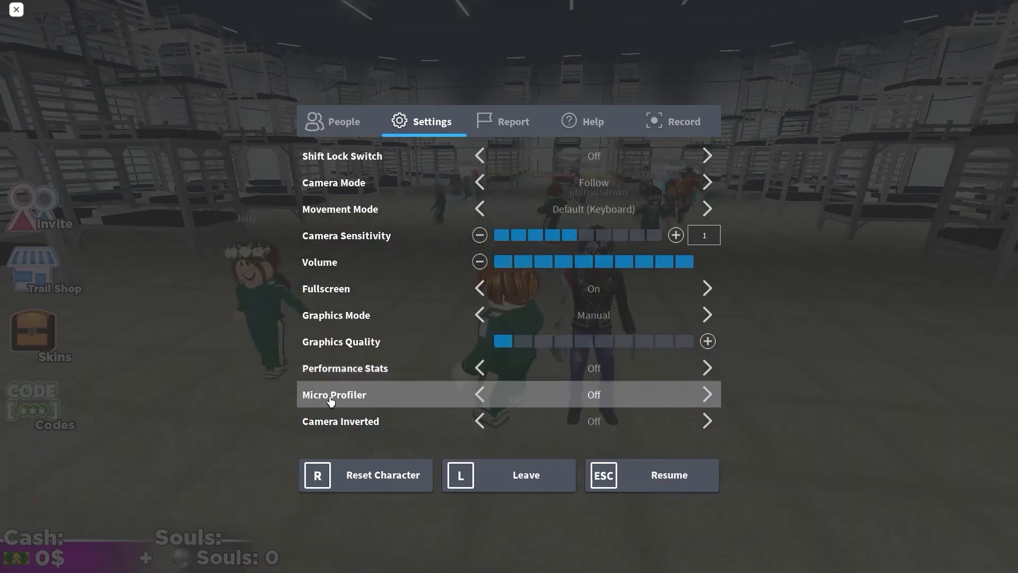